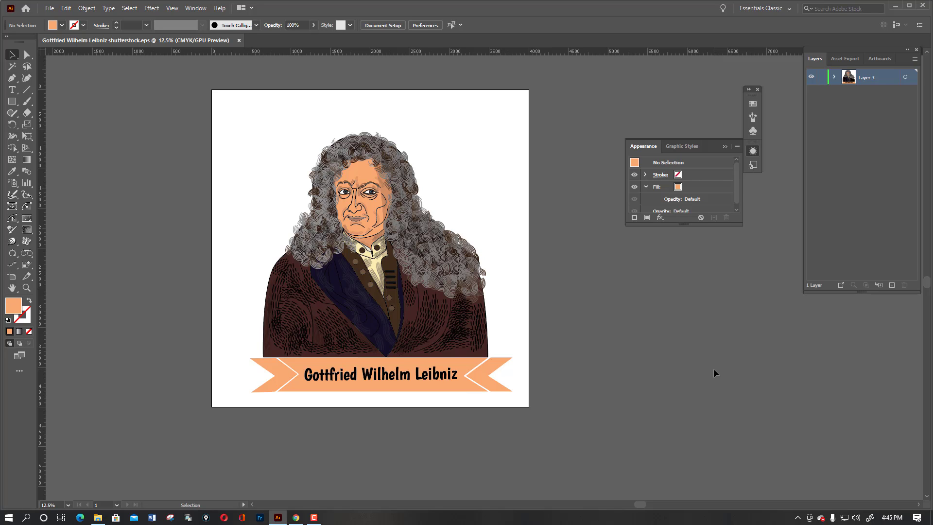
mouse_move(181, 381)
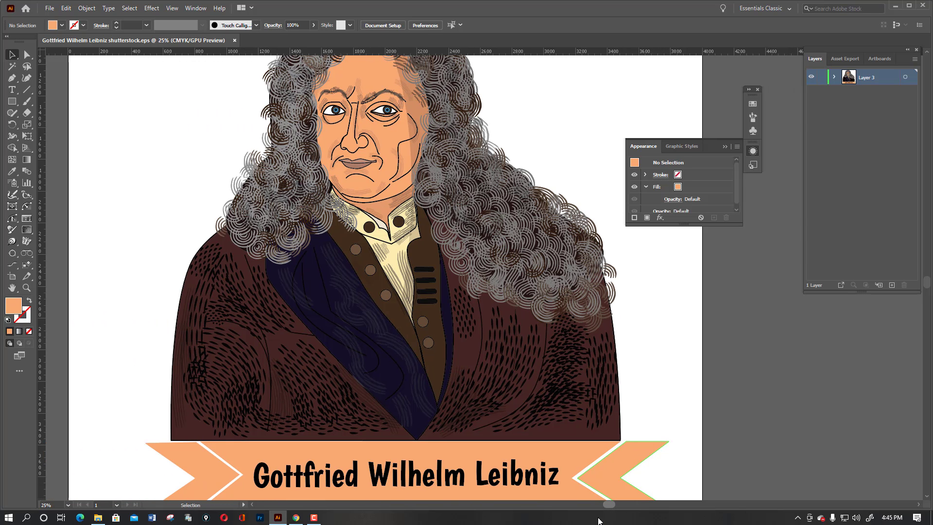
Step: Cancel the Ellipse size dialog, draw a small orange circle by dragging, and move it onto the top coat button
scroll("down", 3)
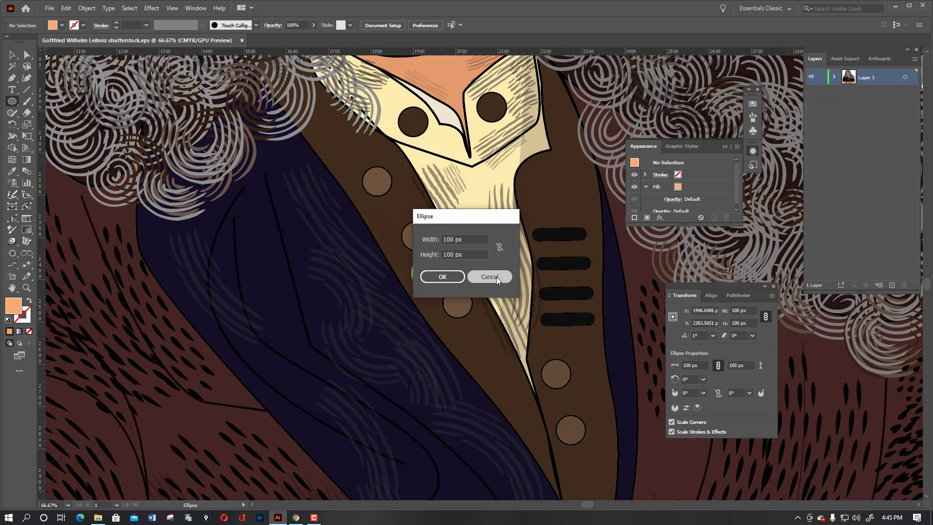
left_click(441, 276)
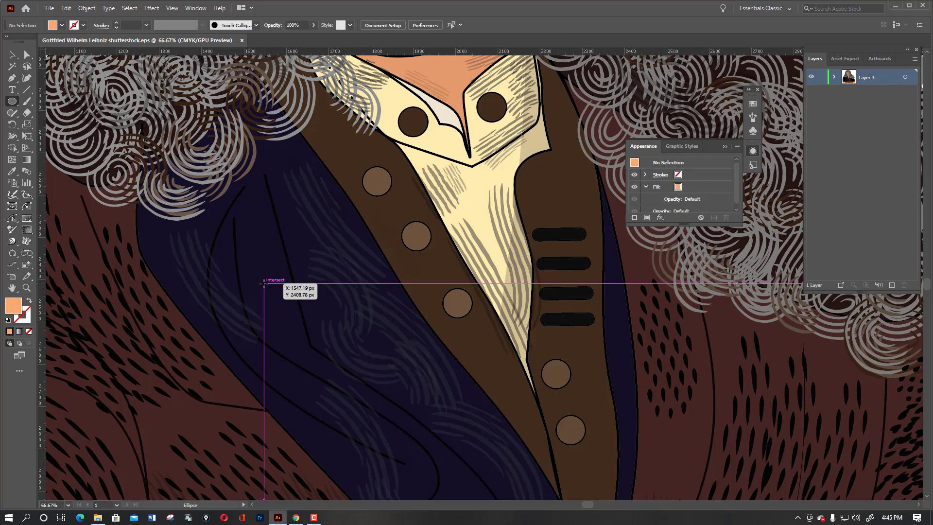
left_click_drag(260, 280, 276, 295)
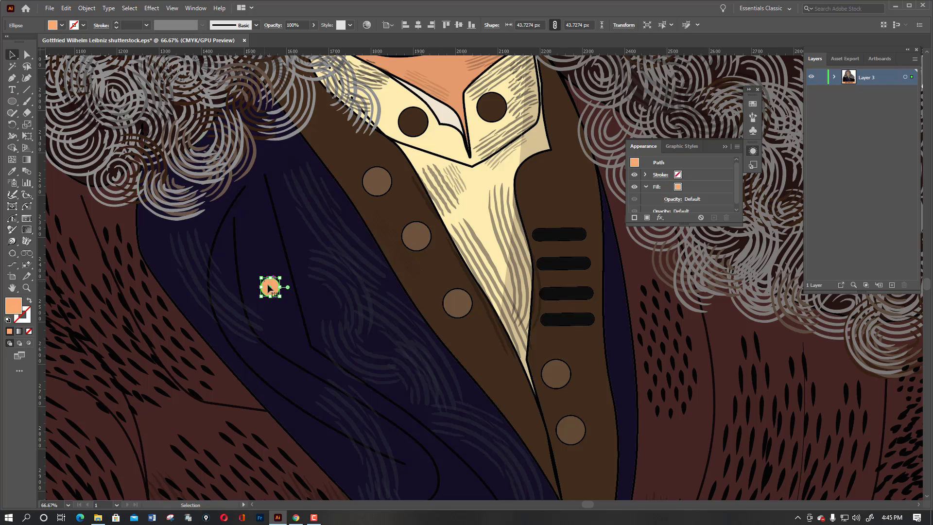
left_click_drag(269, 288, 377, 183)
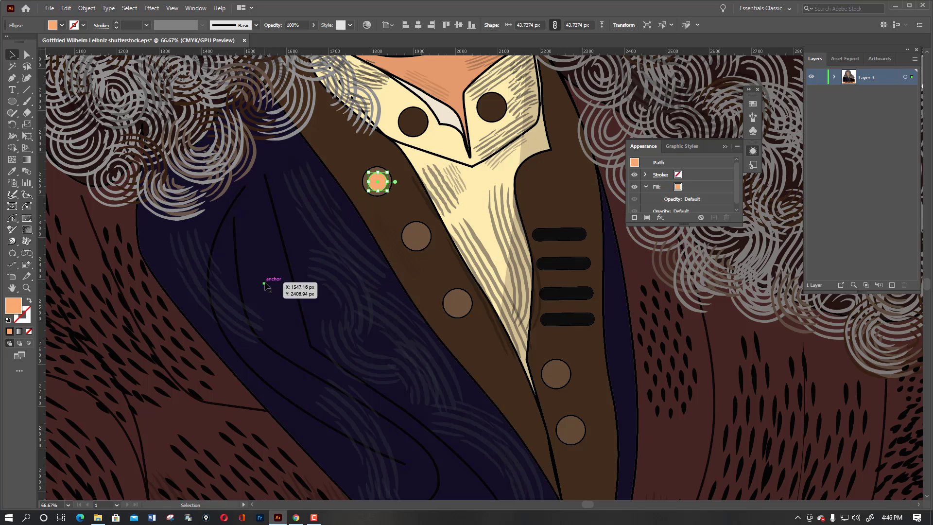
left_click(280, 281)
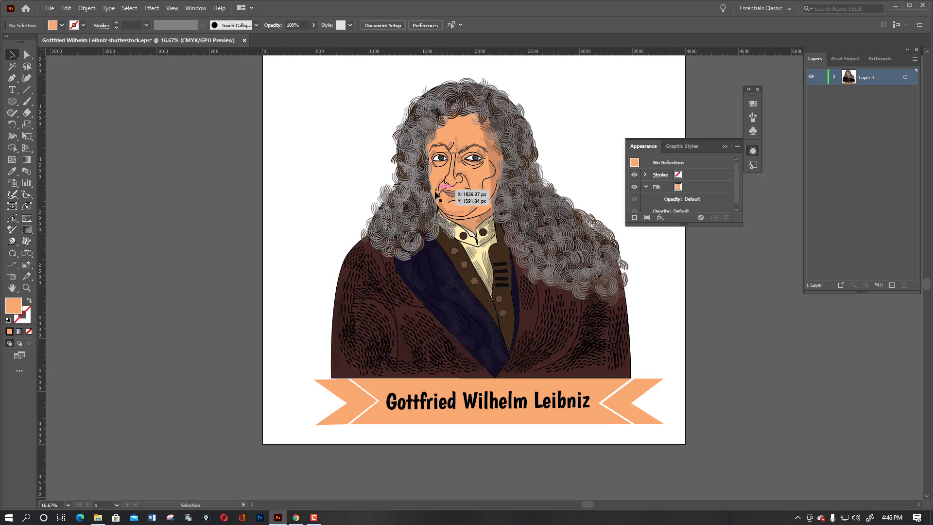
mouse_move(643, 326)
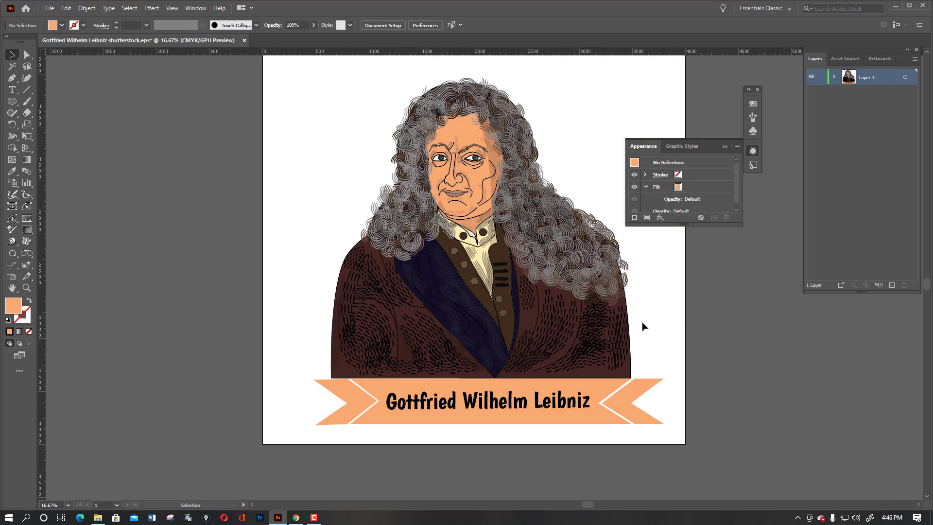
mouse_move(358, 359)
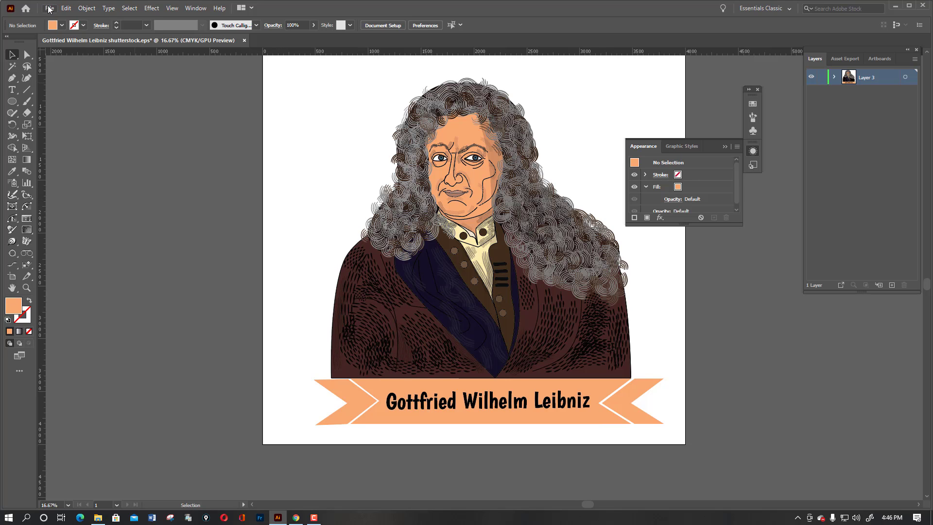
left_click(49, 7)
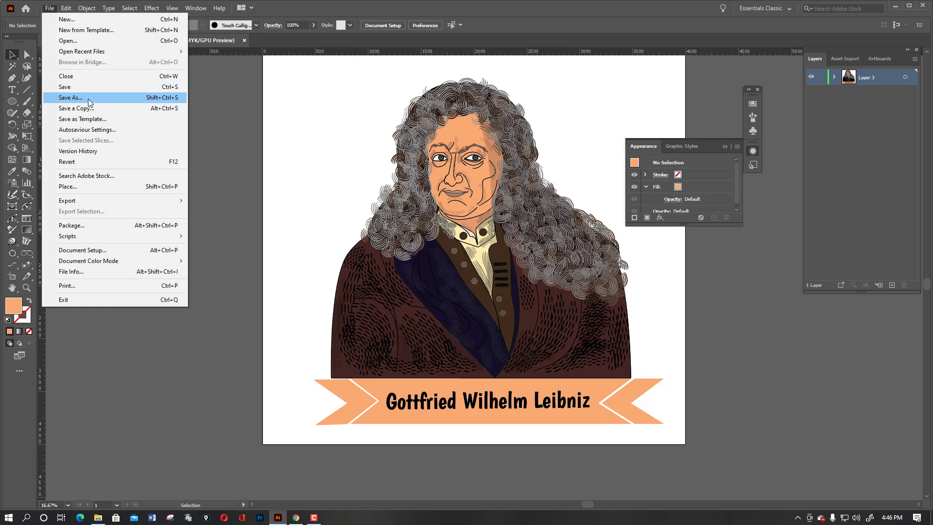
left_click(70, 97)
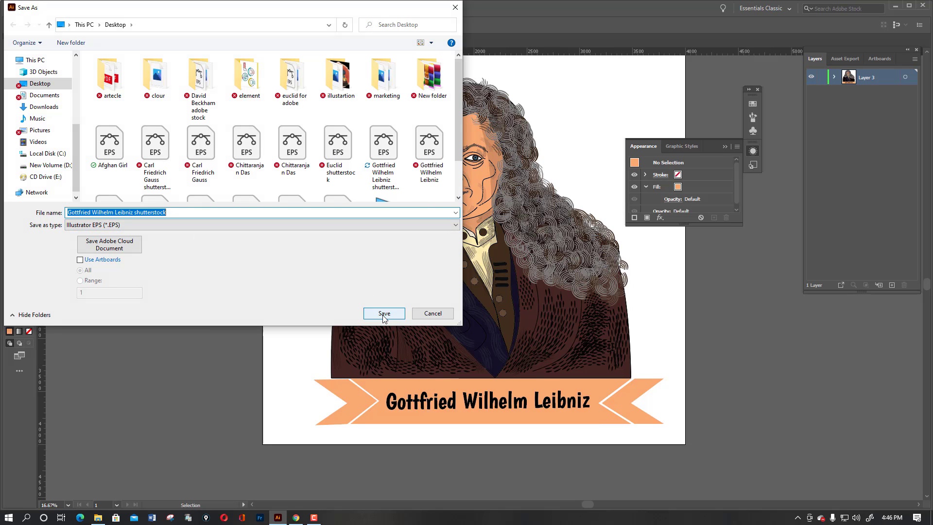
left_click(384, 314)
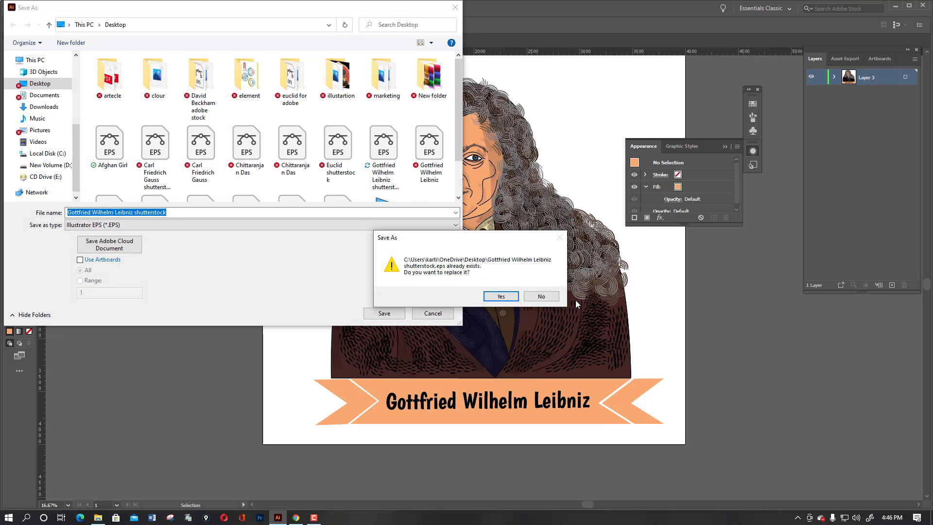
left_click(499, 296)
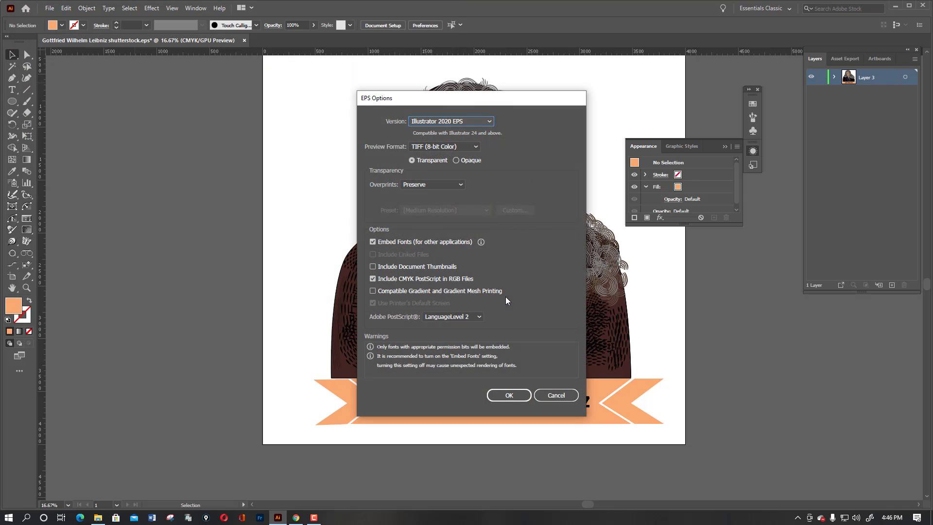
left_click(449, 121)
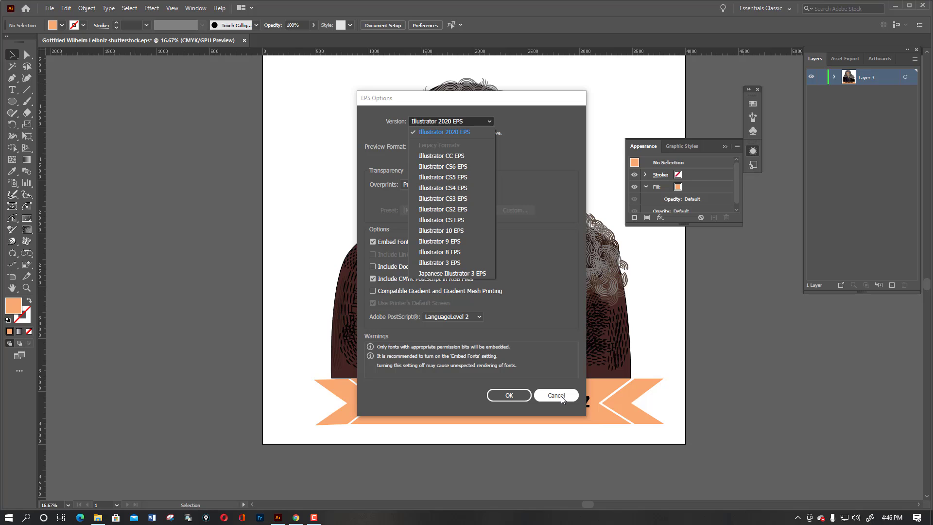
left_click(555, 395)
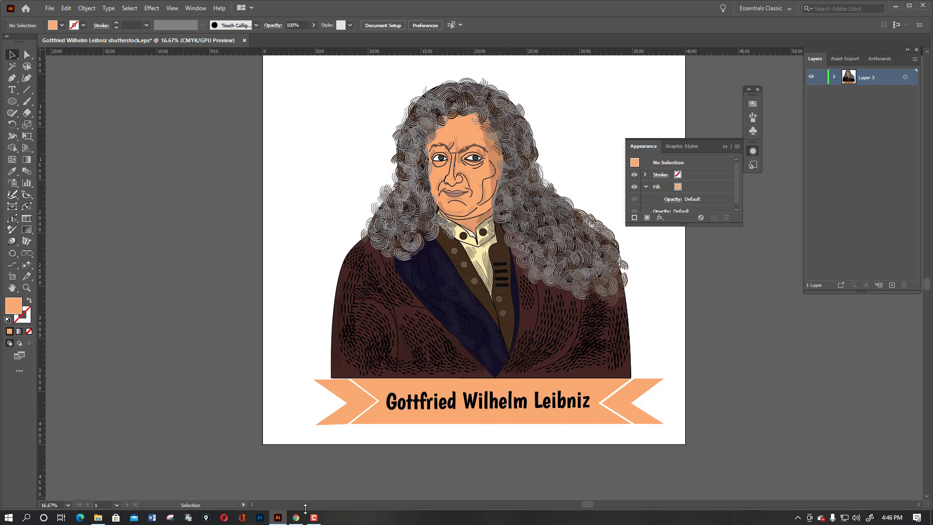
Step: Switch to the browser to read the Shutterstock raster-effects upload error for the Leibniz file
left_click(296, 516)
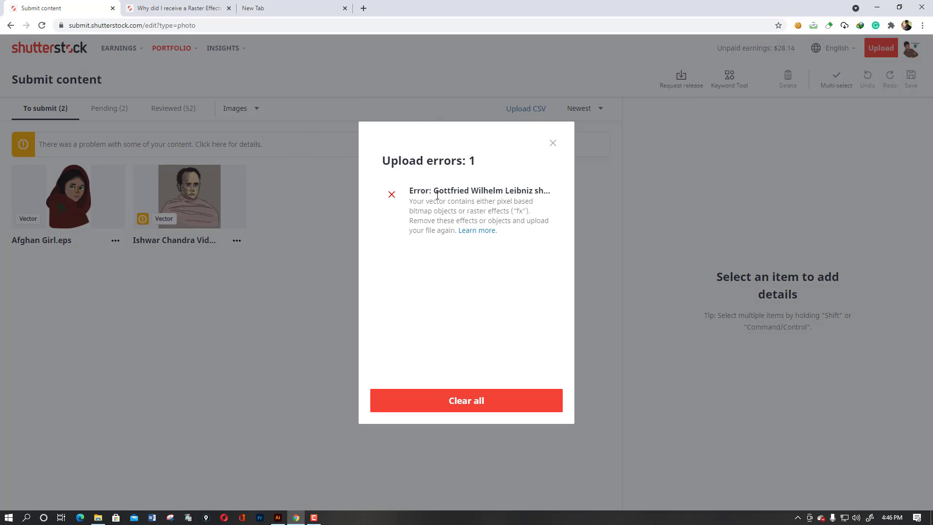
mouse_move(416, 203)
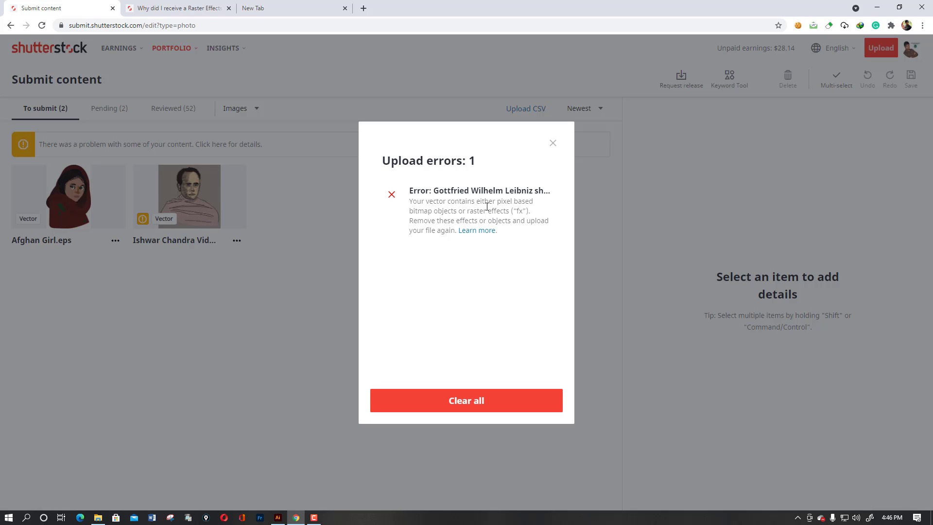
mouse_move(451, 213)
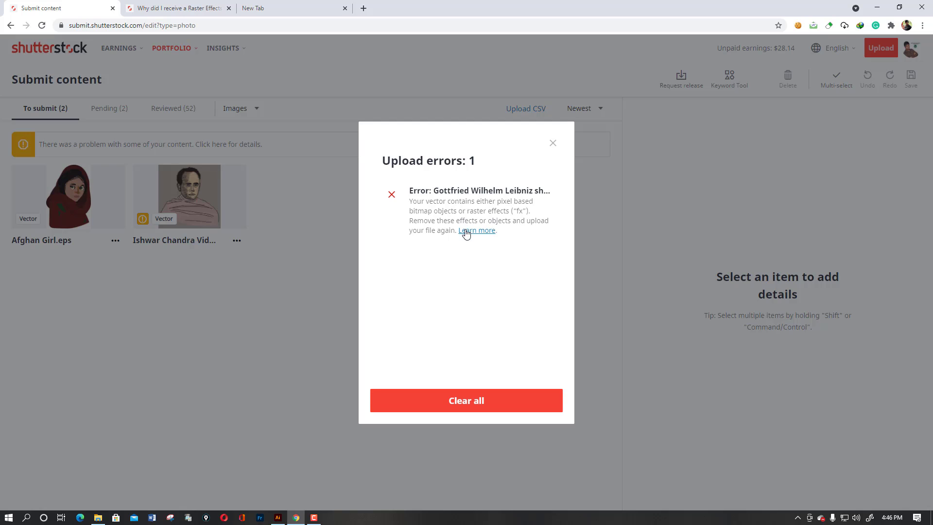
mouse_move(555, 254)
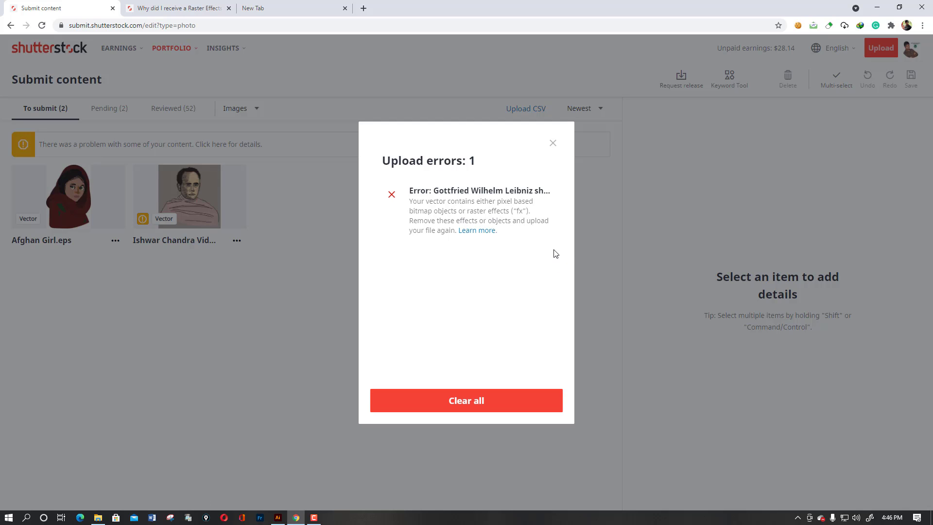
mouse_move(539, 239)
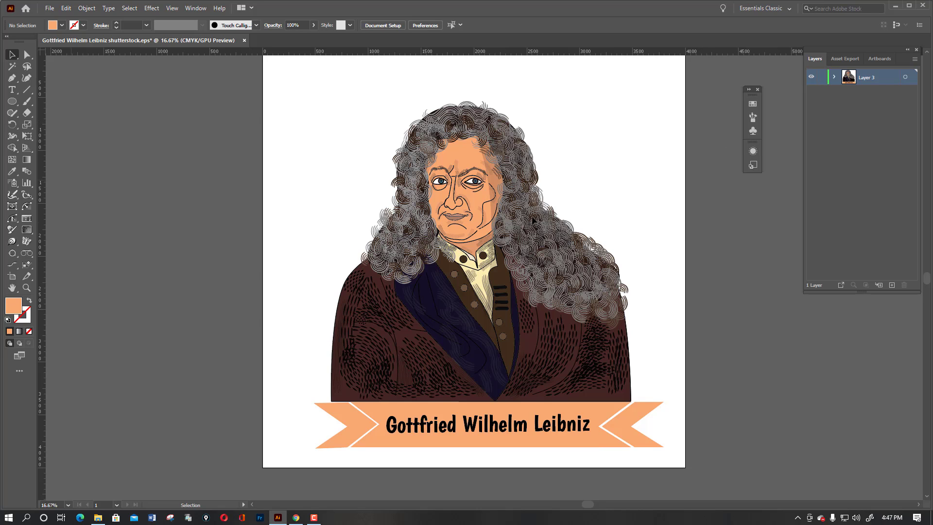
Step: Select the whole portrait group in Illustrator, then return to the browser's upload error
left_click(196, 8)
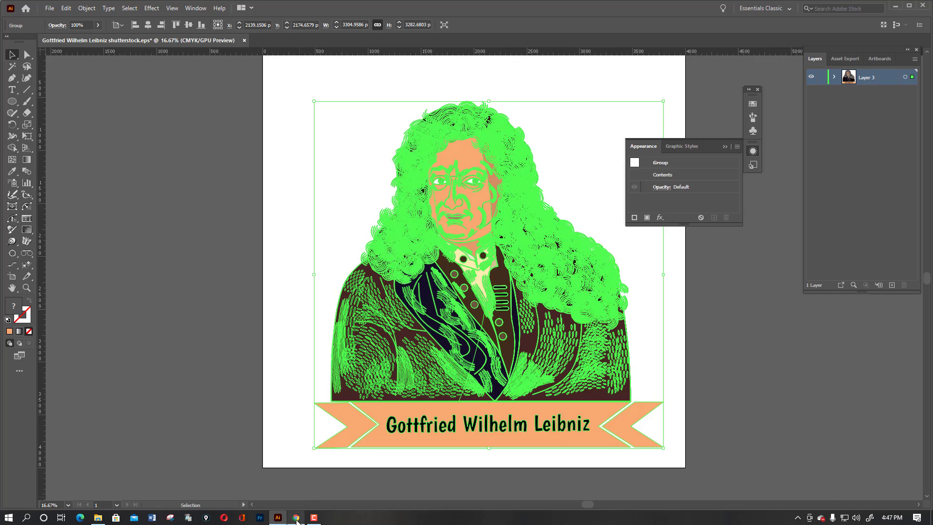
left_click(296, 517)
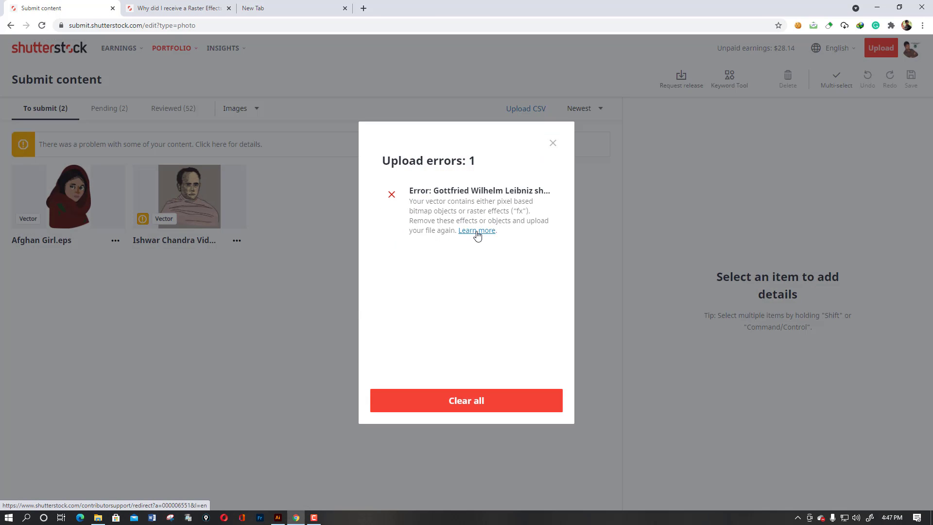
Step: Open the Learn more help article on Raster Effects errors and highlight its Unacceptable Example heading
left_click(476, 232)
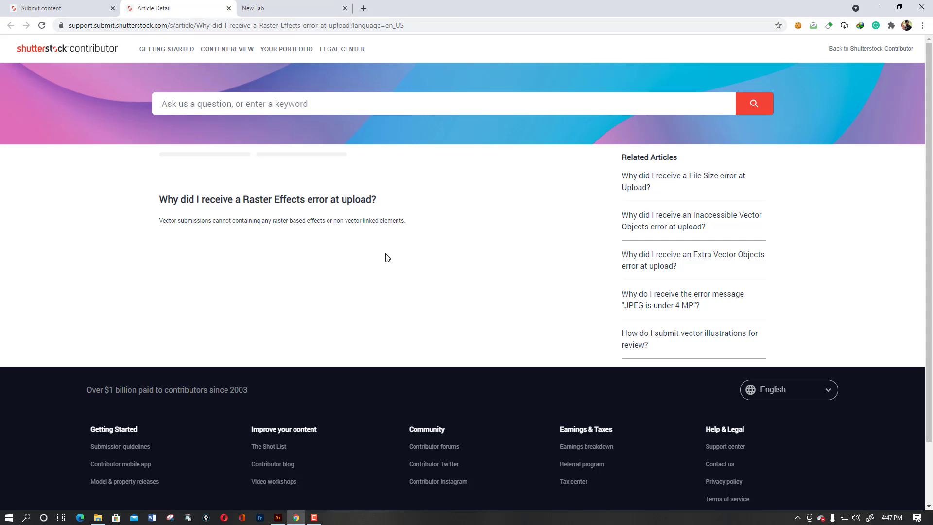
scroll("down", 3)
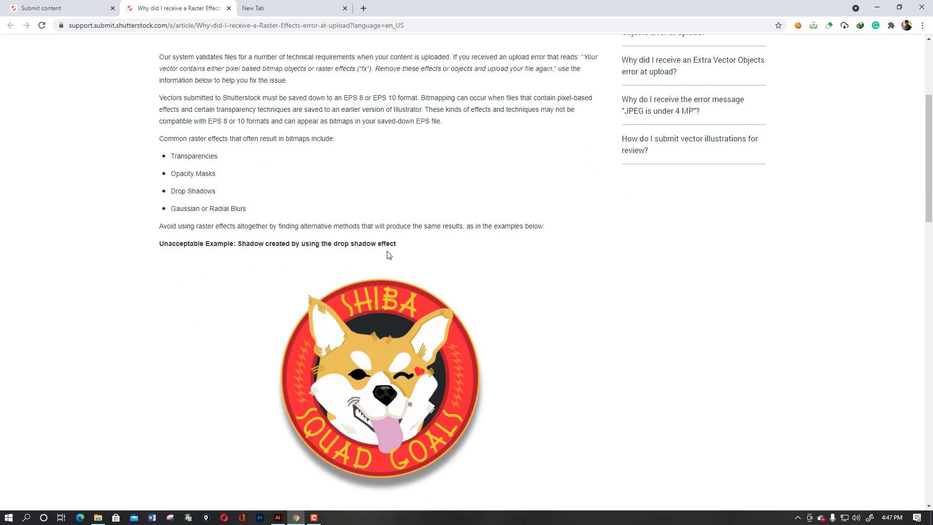
double_click(194, 155)
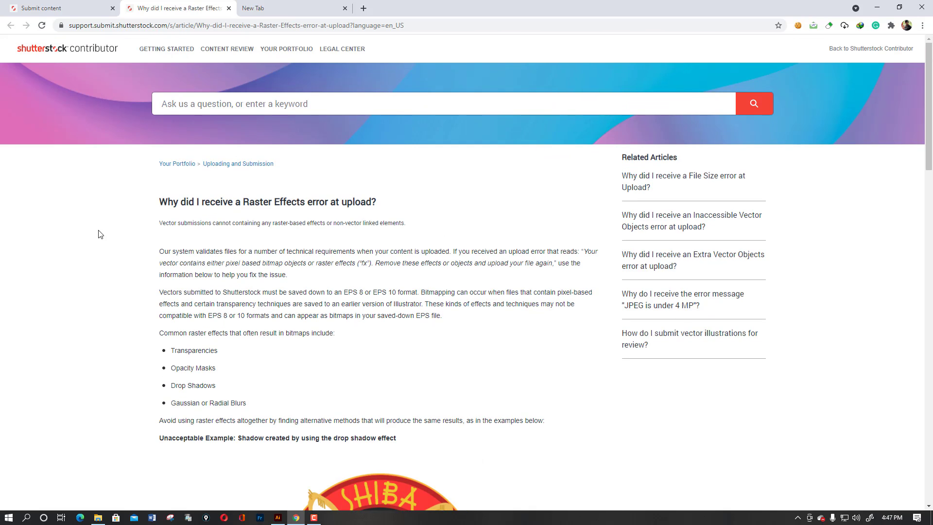
scroll("down", 3)
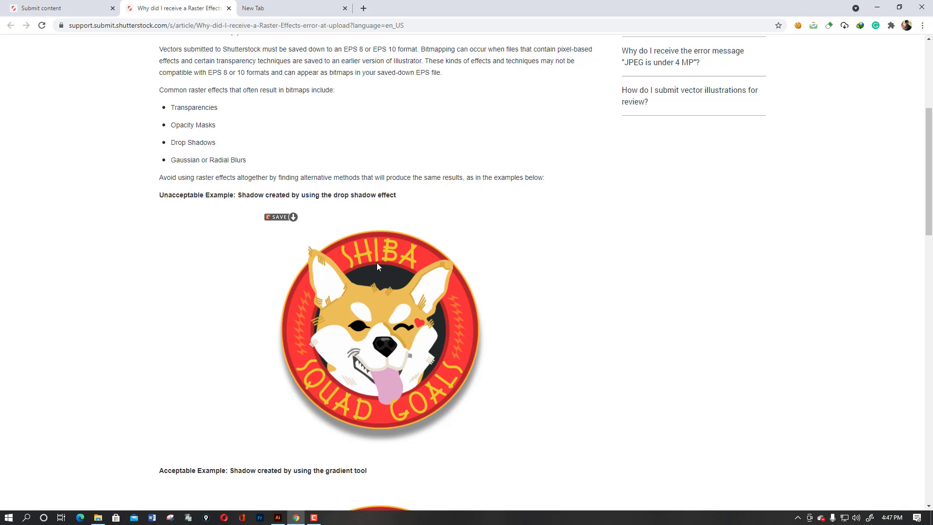
mouse_move(391, 264)
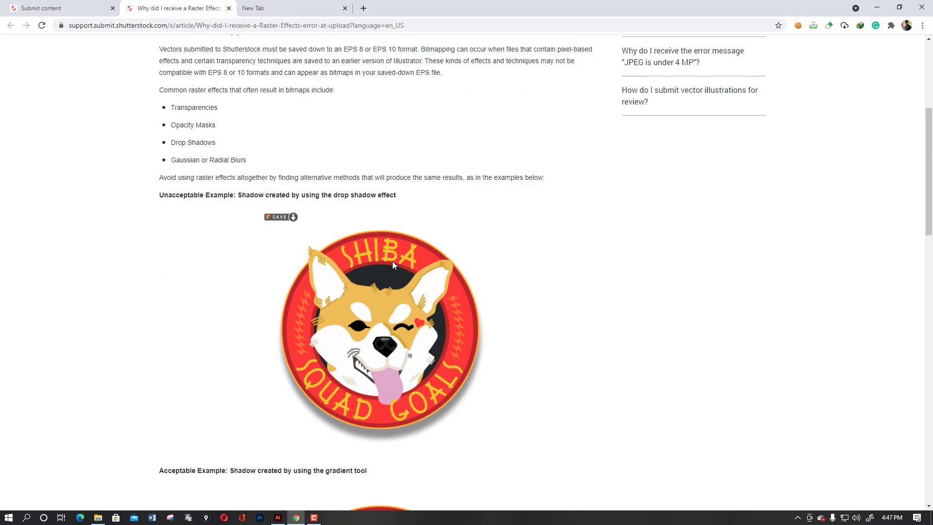
mouse_move(385, 255)
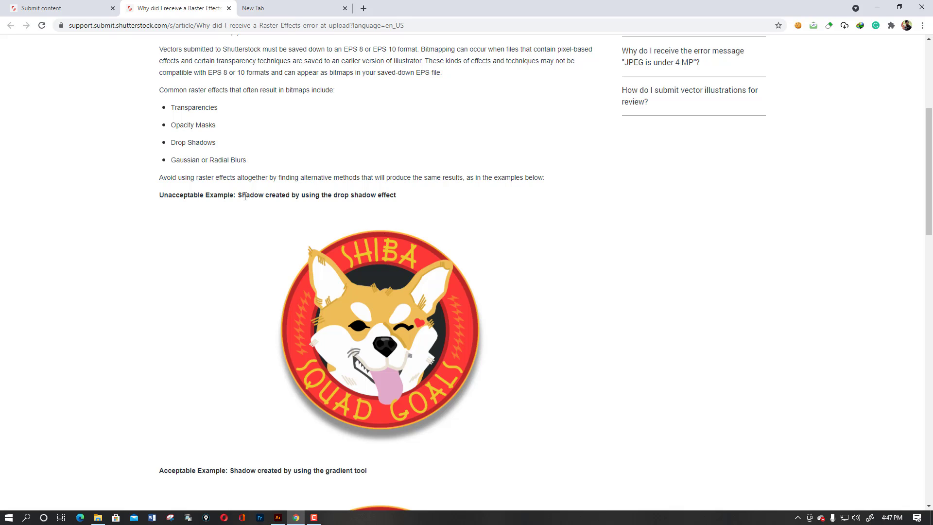
left_click_drag(237, 194, 277, 194)
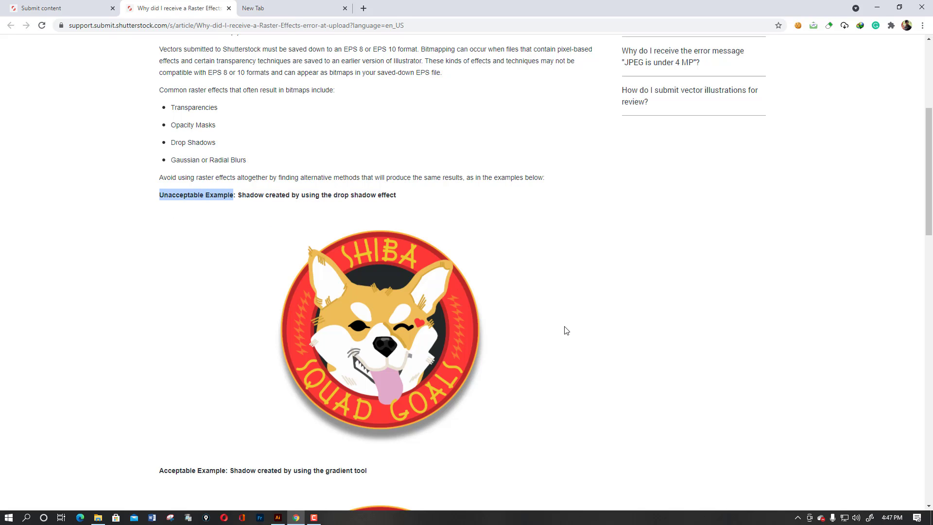
scroll("down", 3)
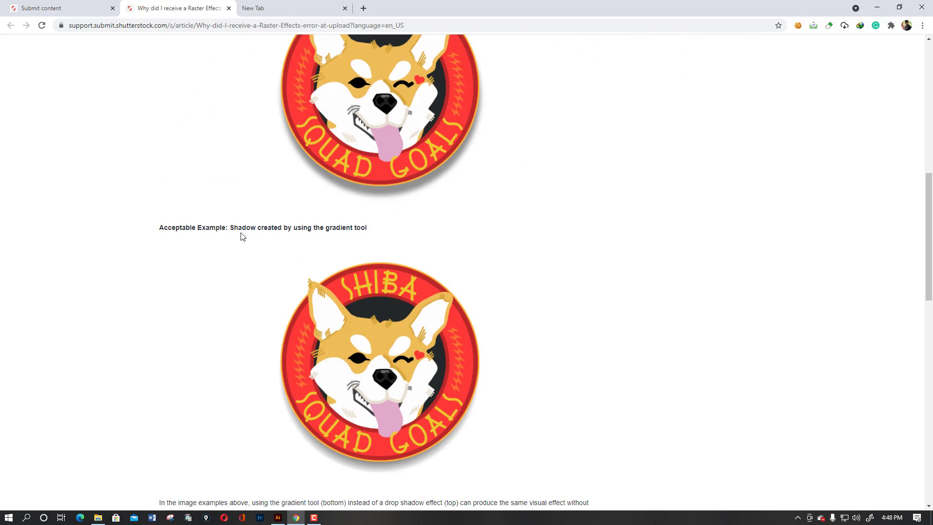
left_click_drag(229, 227, 314, 227)
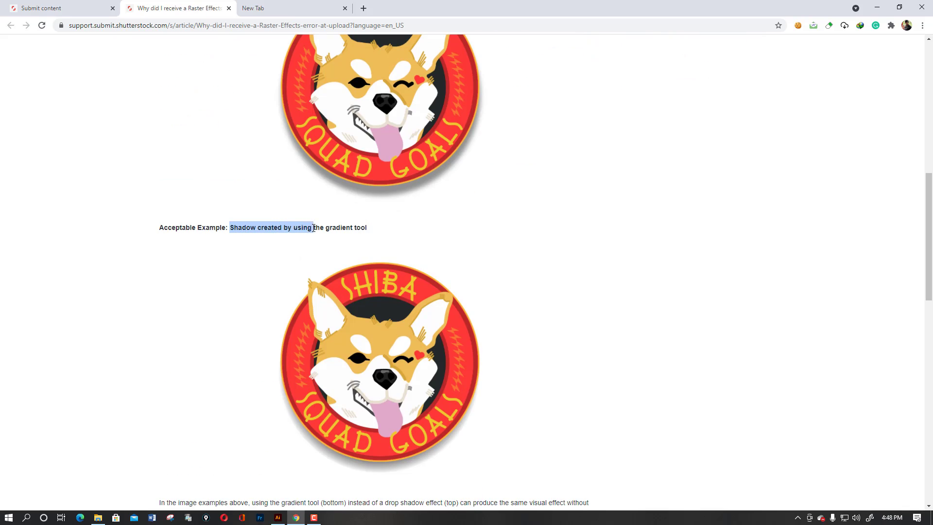
left_click_drag(314, 227, 367, 227)
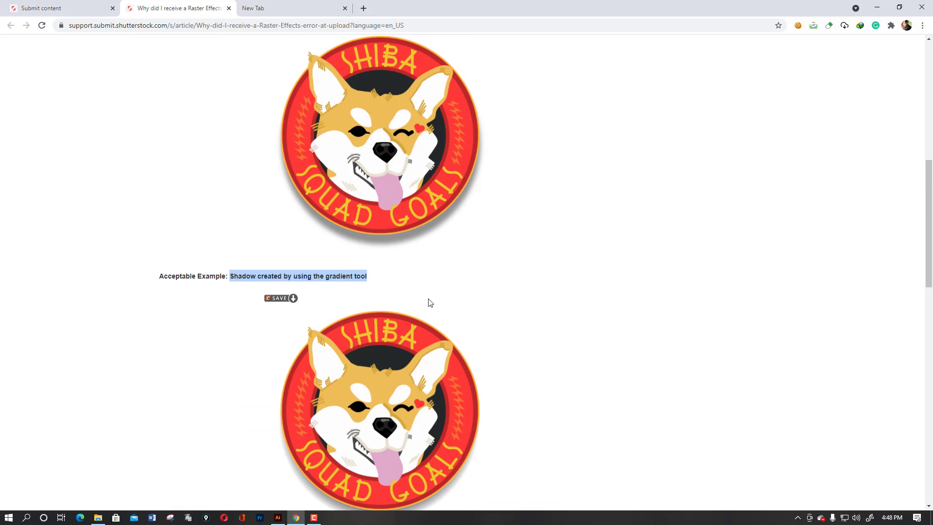
scroll("down", 3)
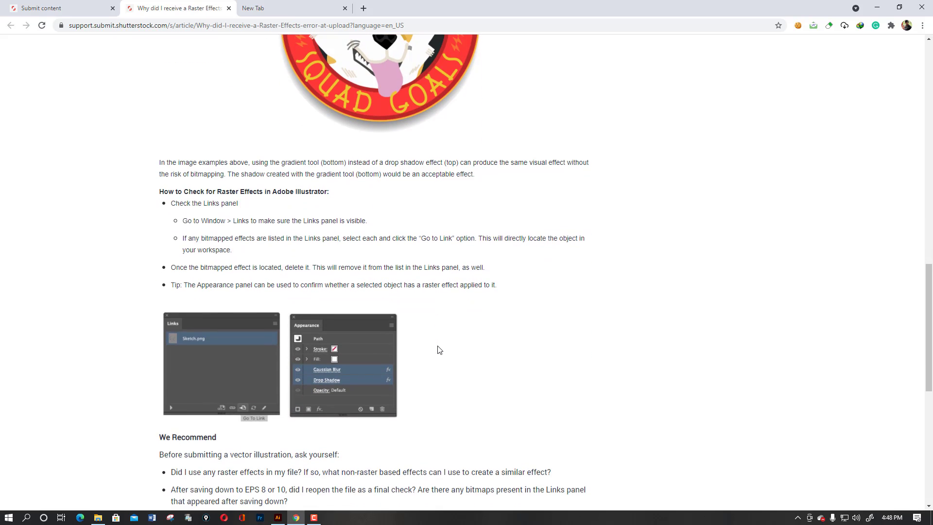
mouse_move(468, 379)
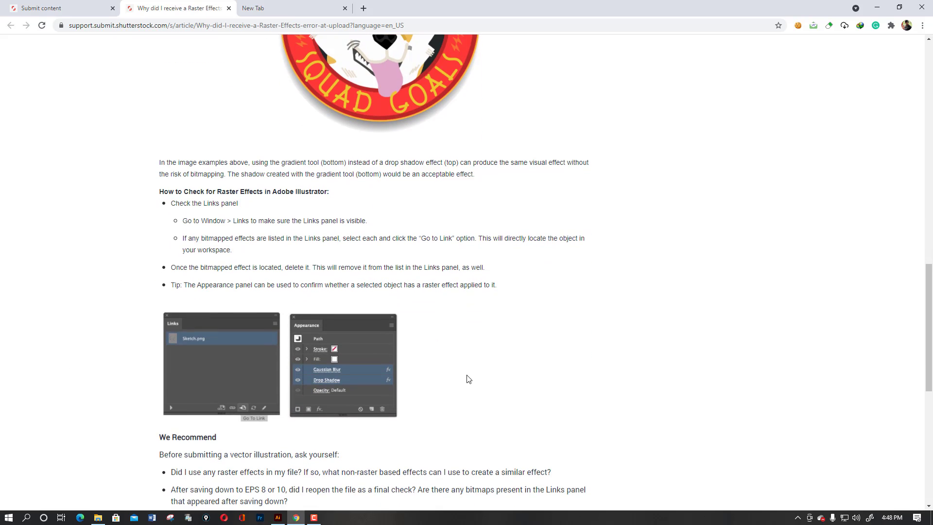
mouse_move(433, 328)
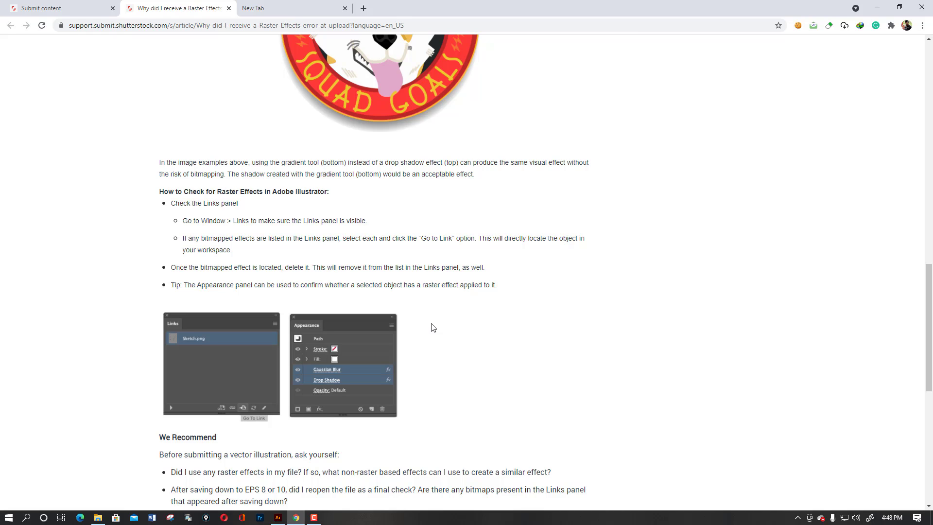
mouse_move(436, 326)
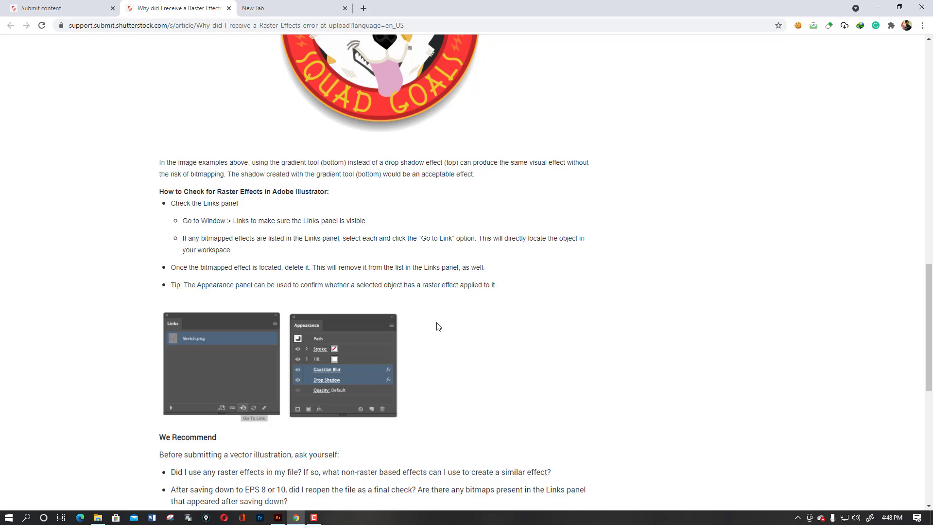
mouse_move(141, 295)
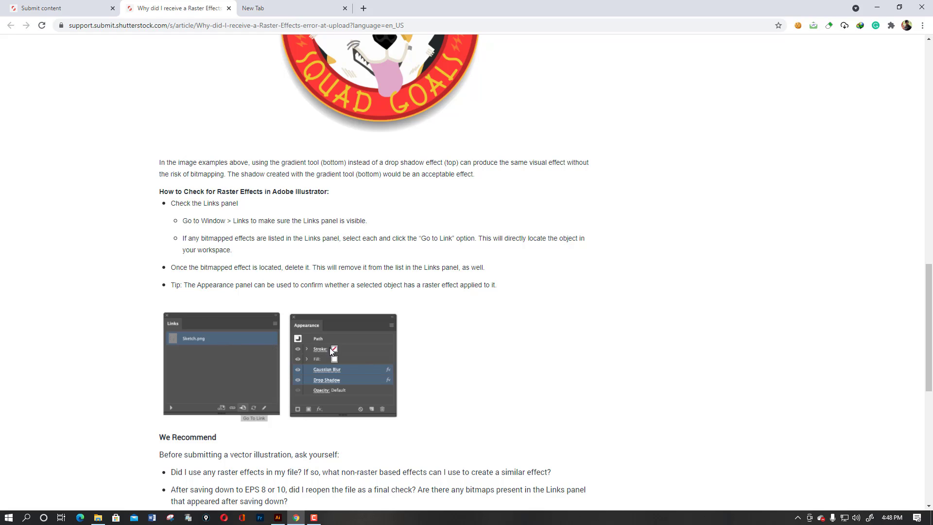
mouse_move(337, 372)
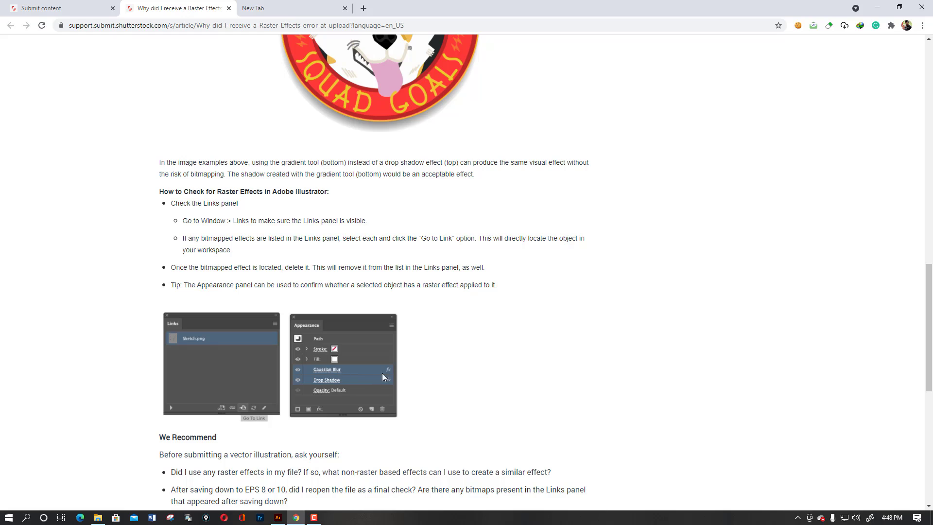
mouse_move(392, 376)
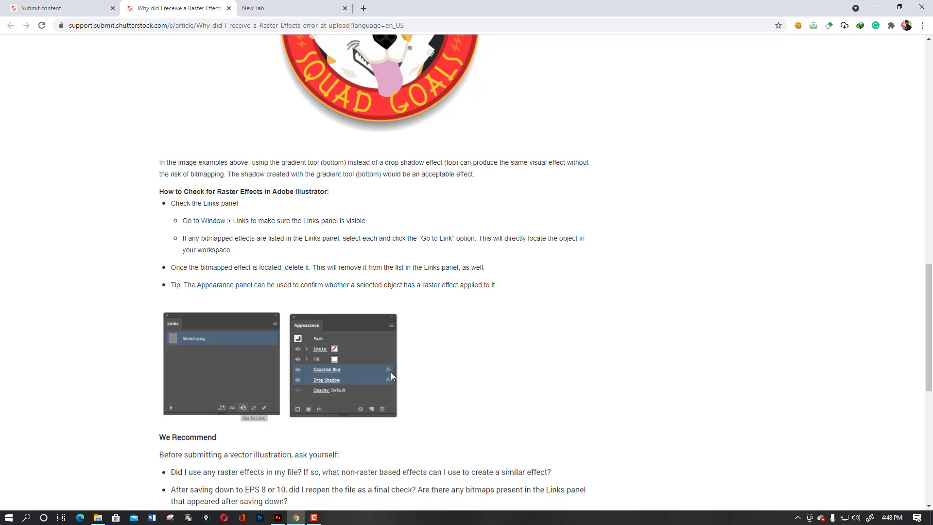
mouse_move(333, 385)
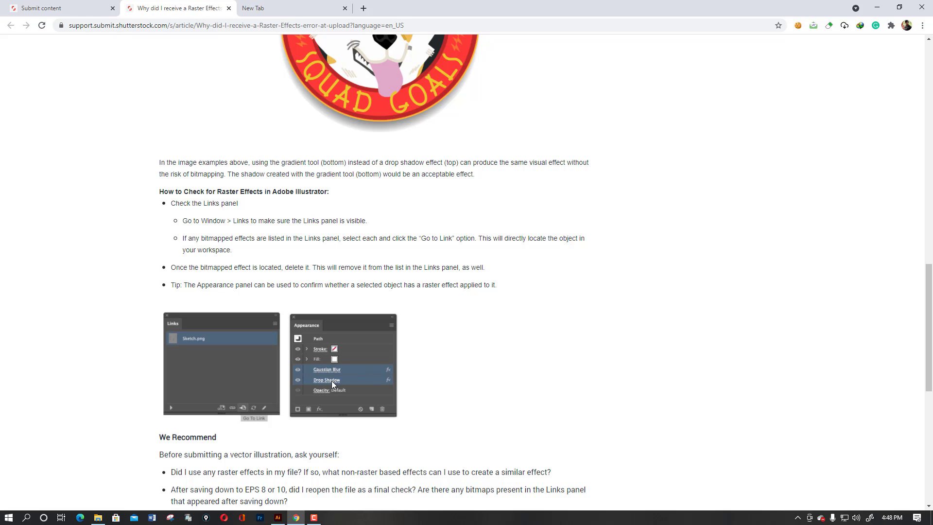
mouse_move(330, 385)
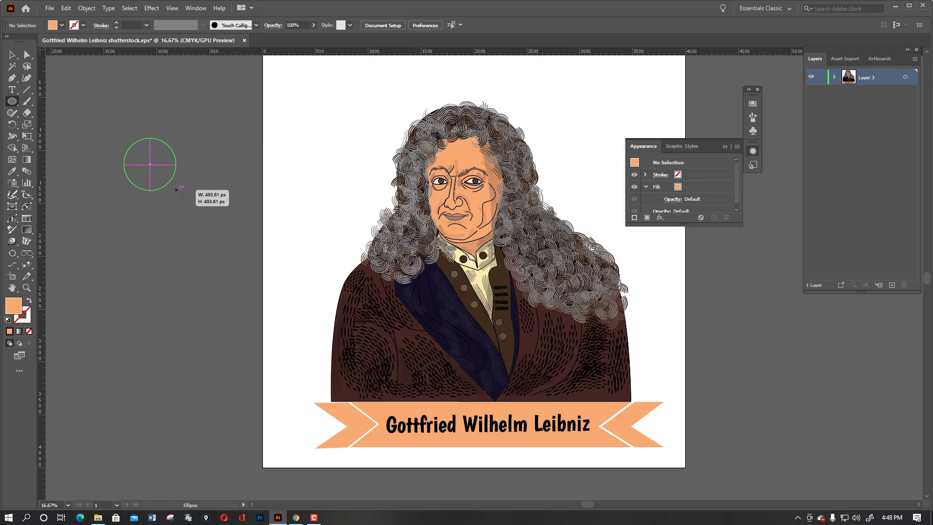
Step: Draw an orange ellipse left of the artboard and apply a 10-pixel Gaussian Blur from the Appearance fx list
left_click(149, 163)
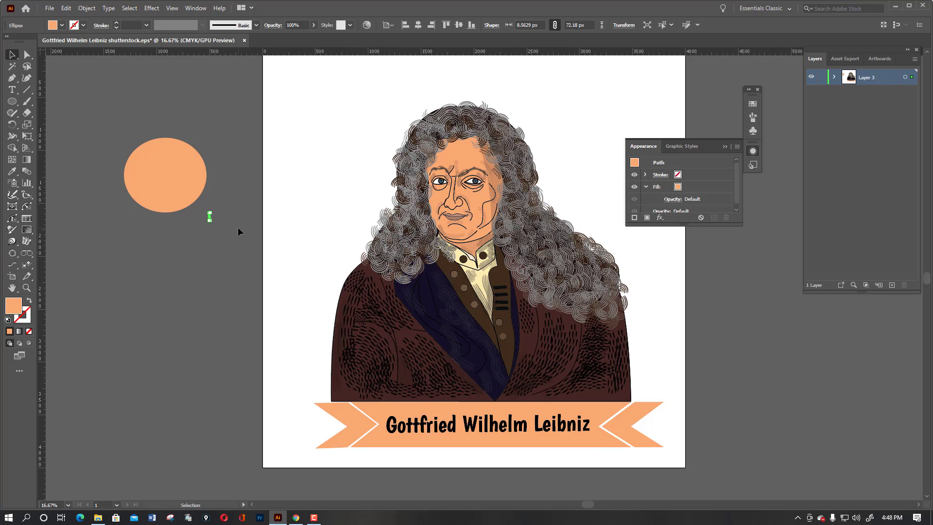
left_click(166, 175)
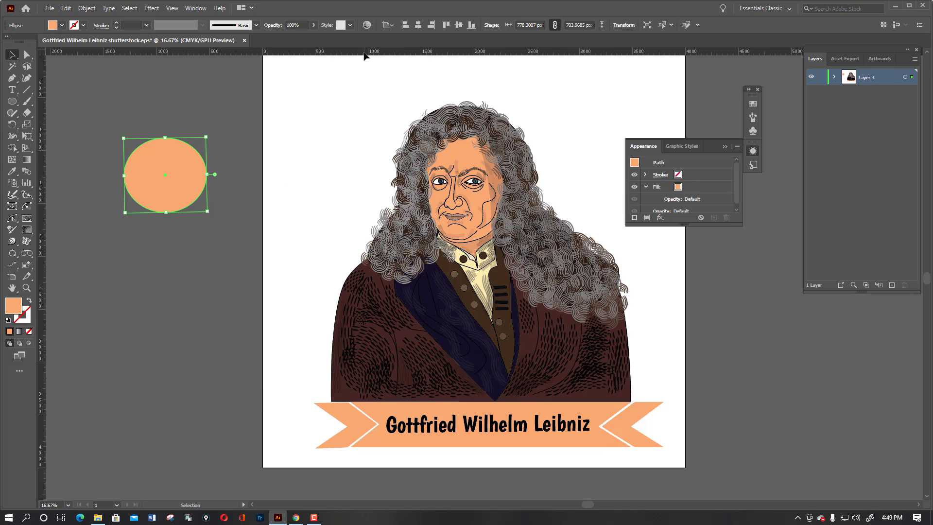
mouse_move(195, 9)
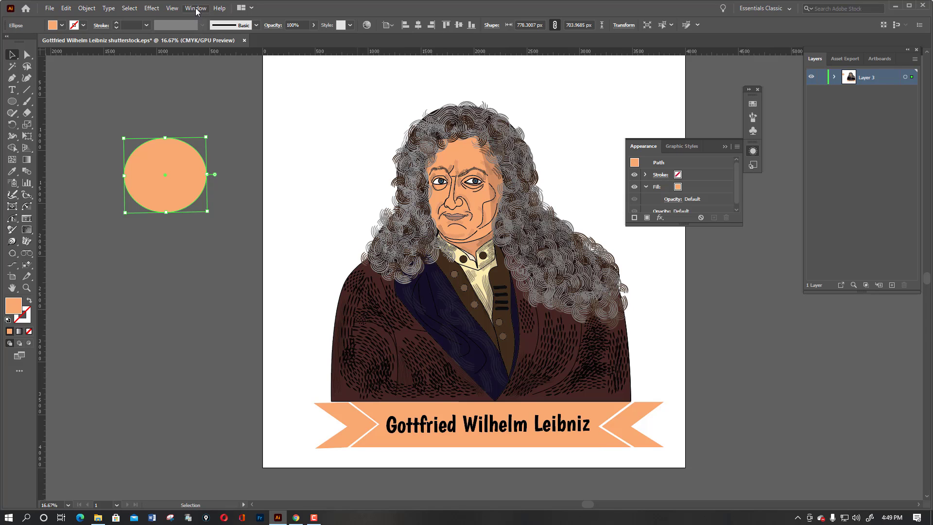
left_click(660, 218)
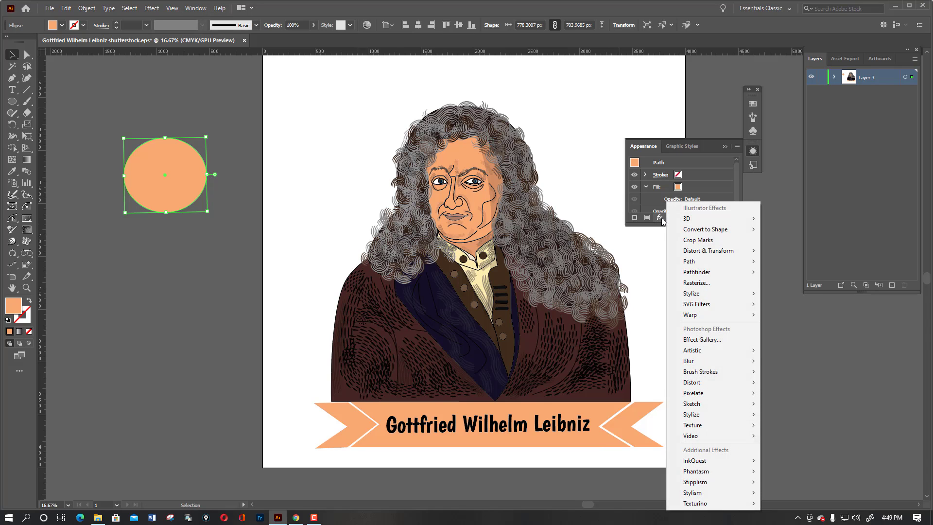
mouse_move(688, 360)
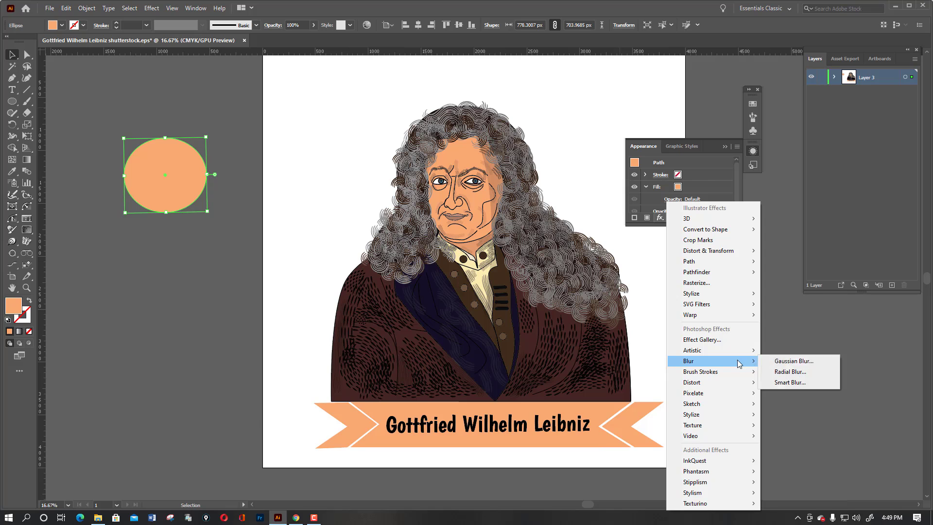
mouse_move(794, 360)
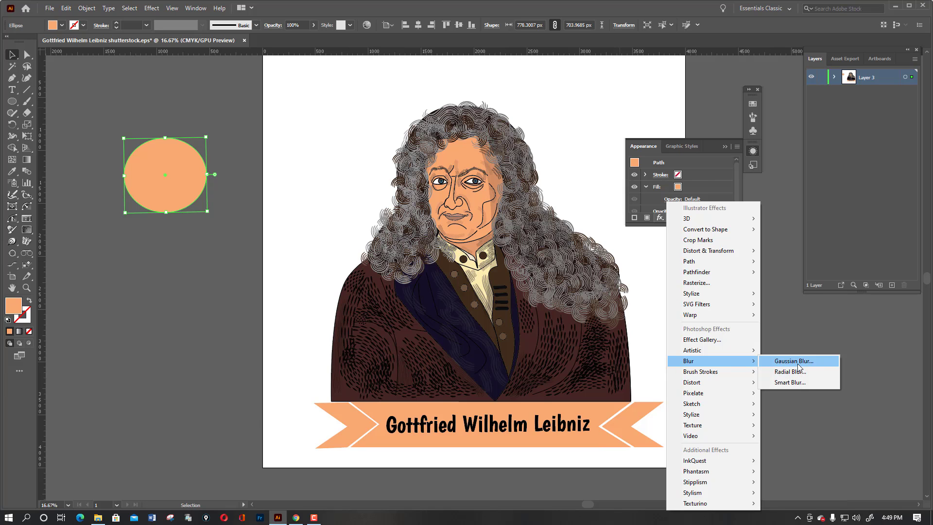
left_click(792, 361)
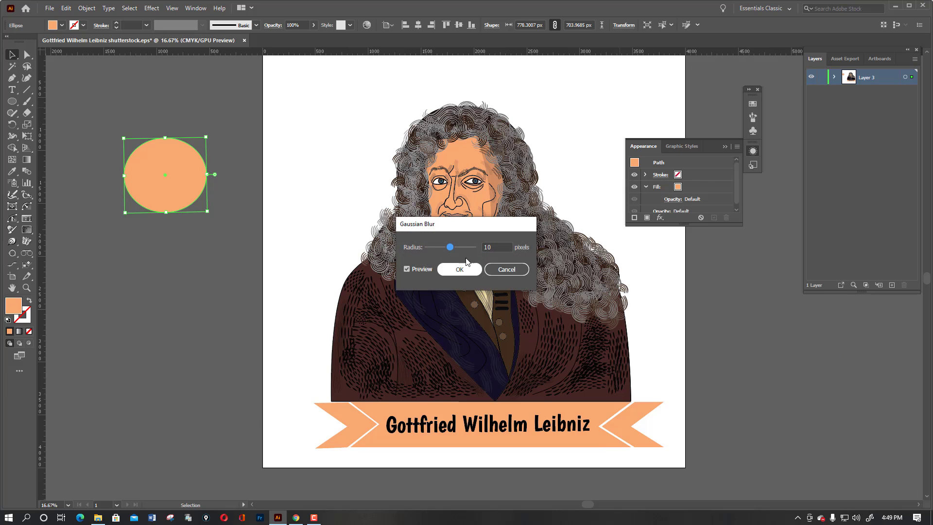
left_click(458, 270)
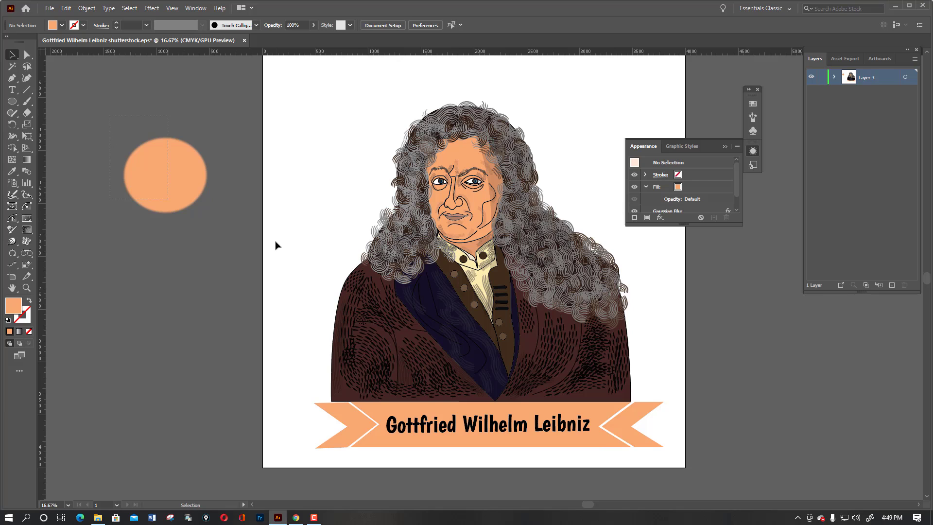
Step: Remove the Gaussian Blur from the test ellipse and delete it, leaving only the portrait
left_click(165, 174)
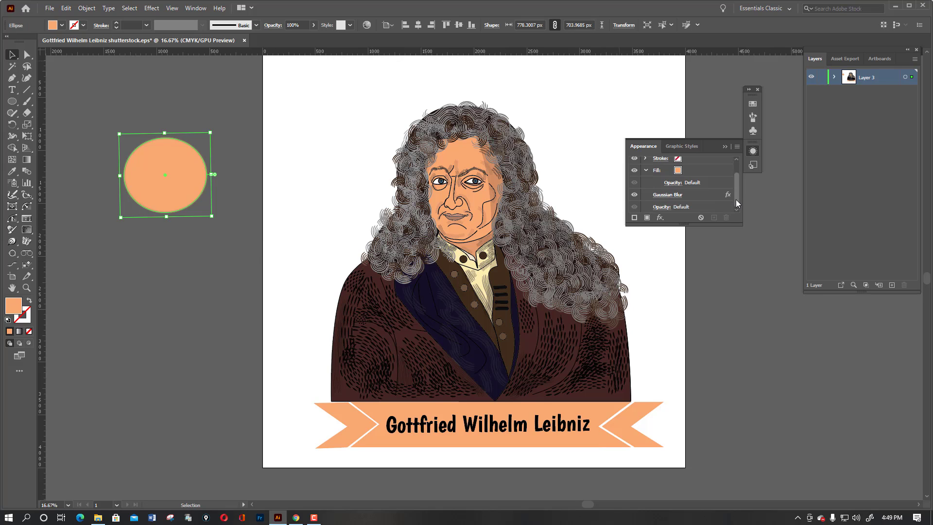
double_click(666, 195)
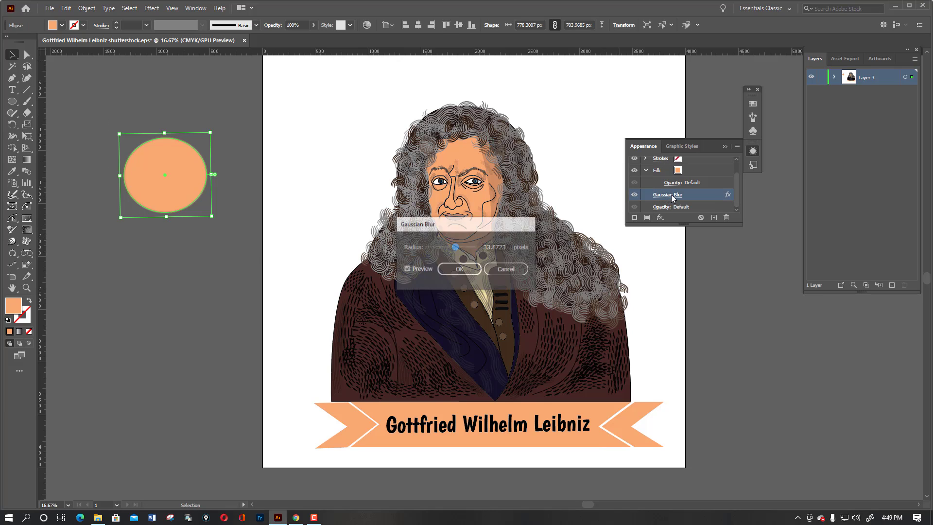
left_click(457, 268)
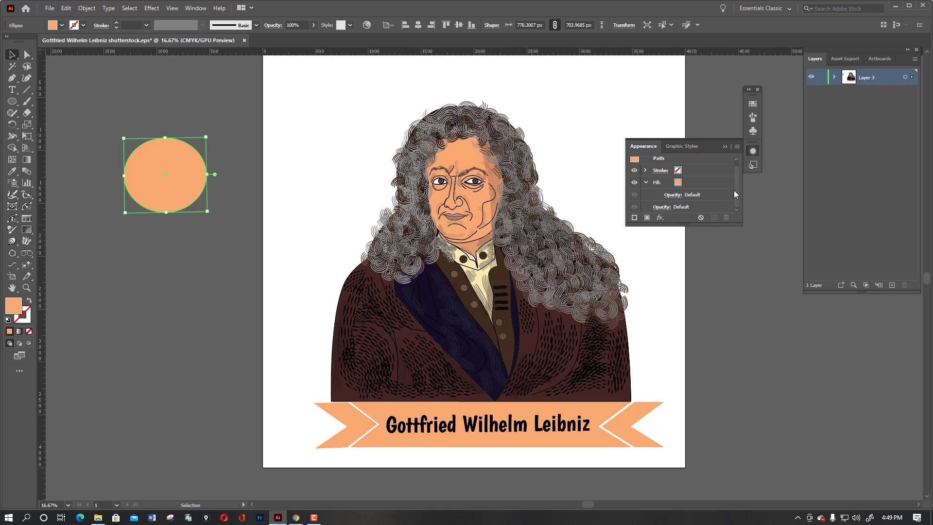
mouse_move(737, 153)
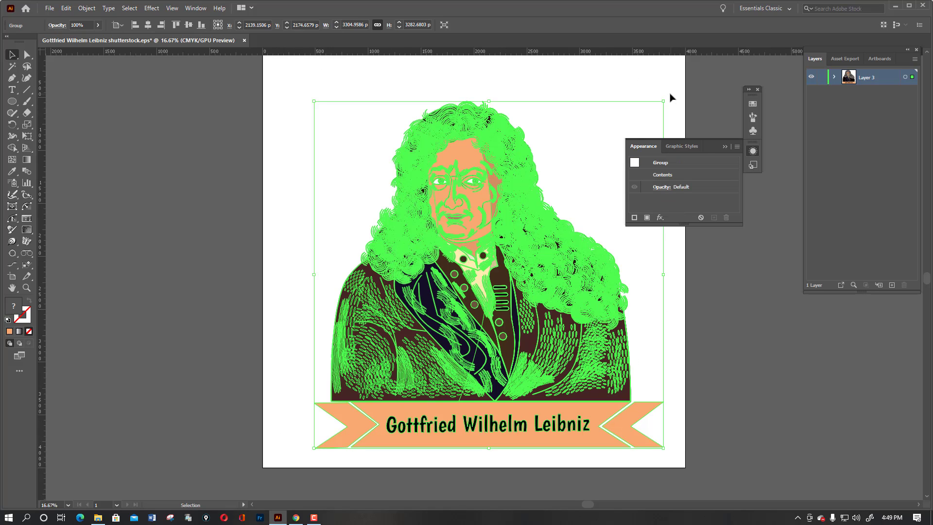
left_click_drag(661, 100, 668, 101)
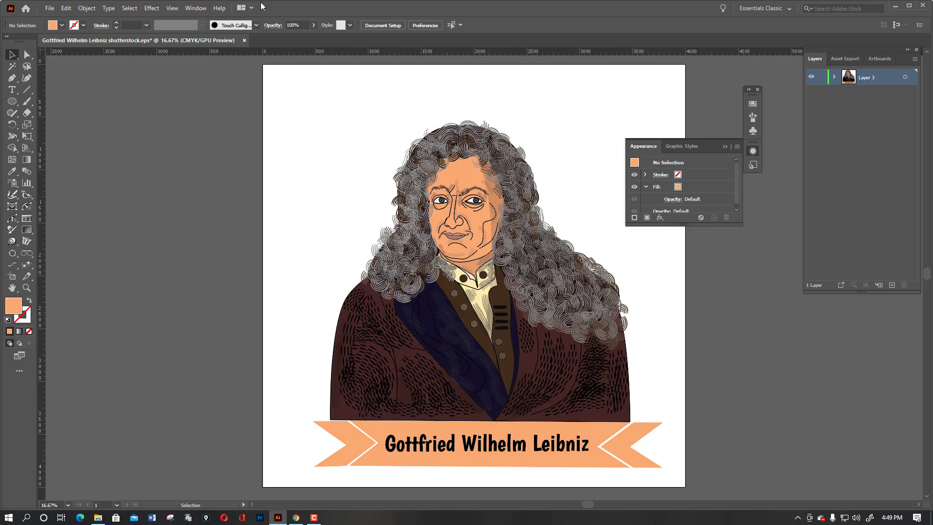
Step: Show the Links panel and inspect the placed images listed in it
left_click(195, 8)
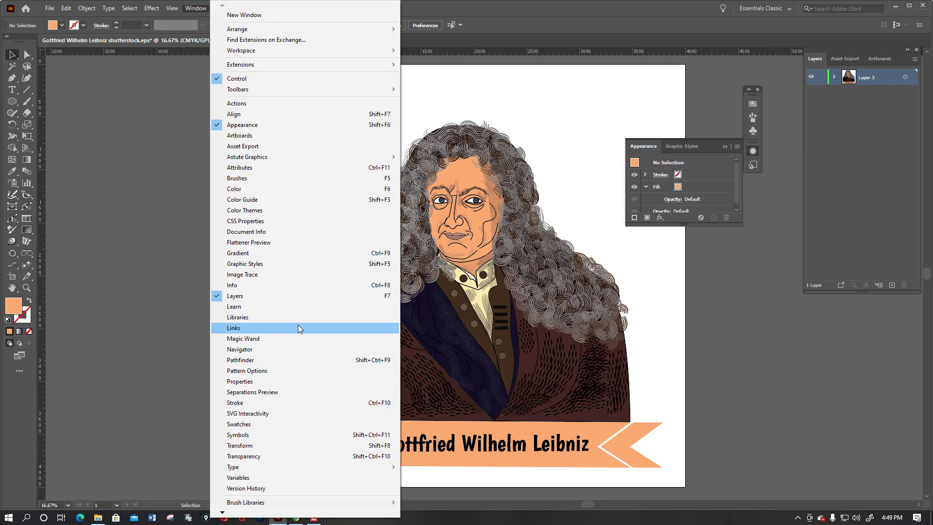
left_click(234, 327)
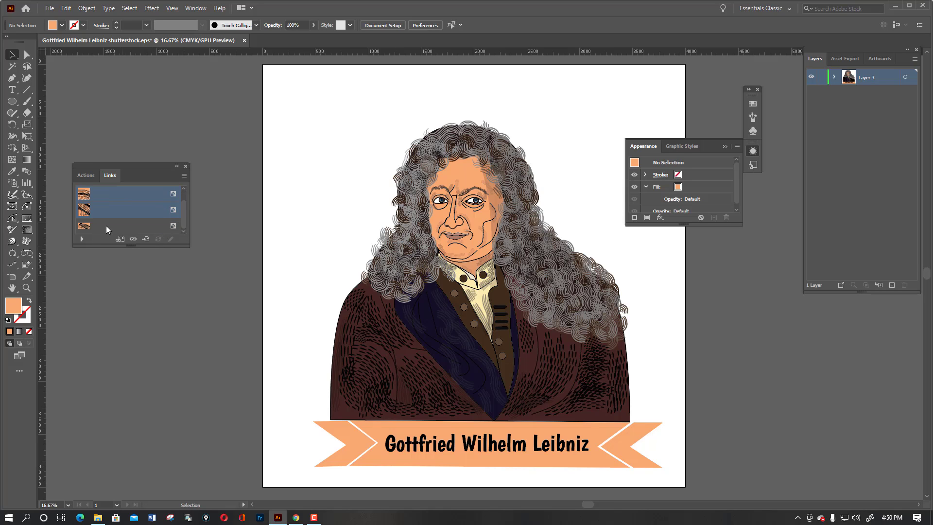
left_click(126, 226)
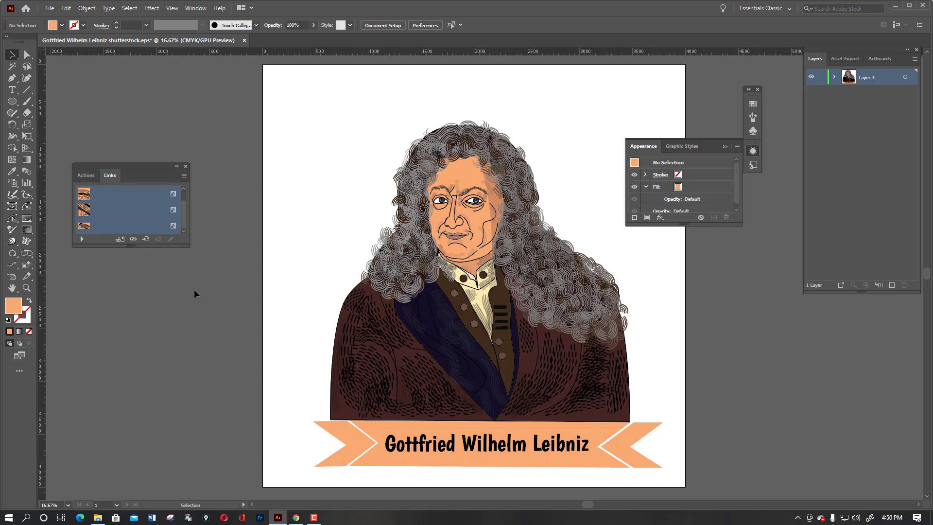
mouse_move(291, 230)
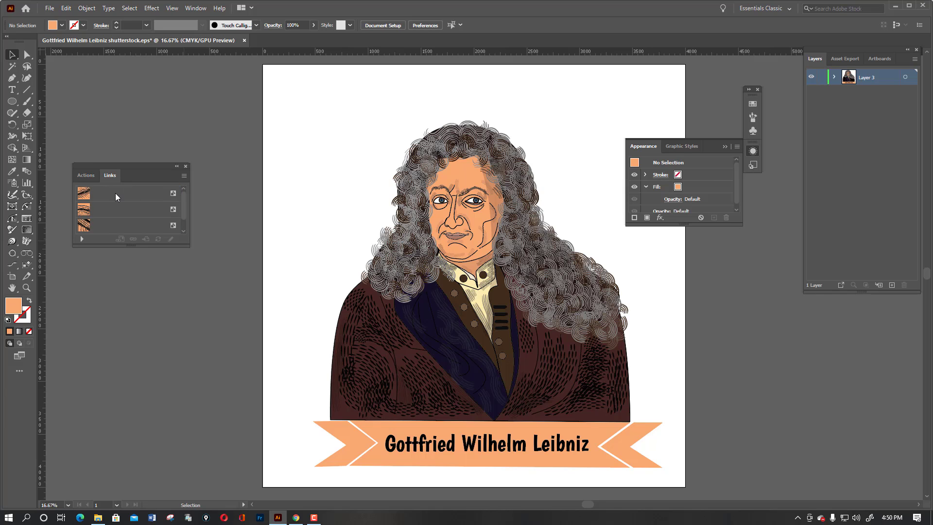
left_click(131, 208)
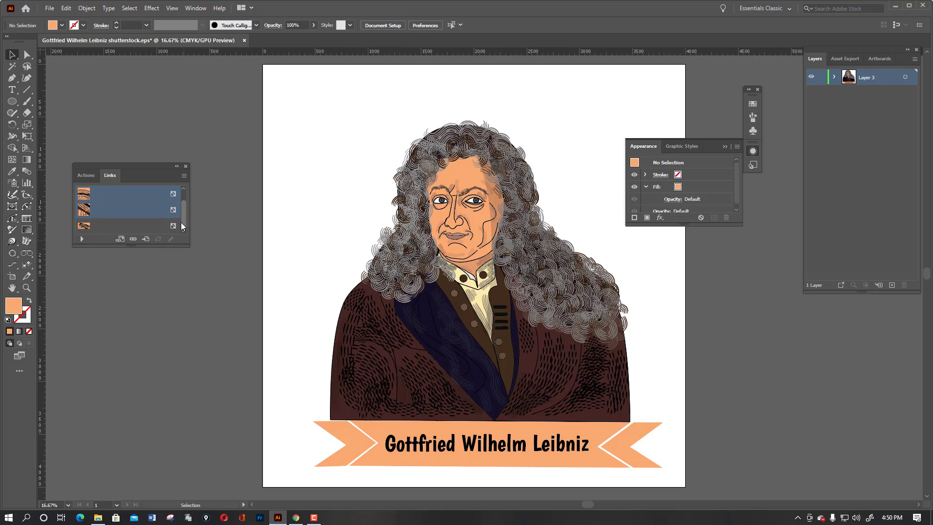
left_click(128, 225)
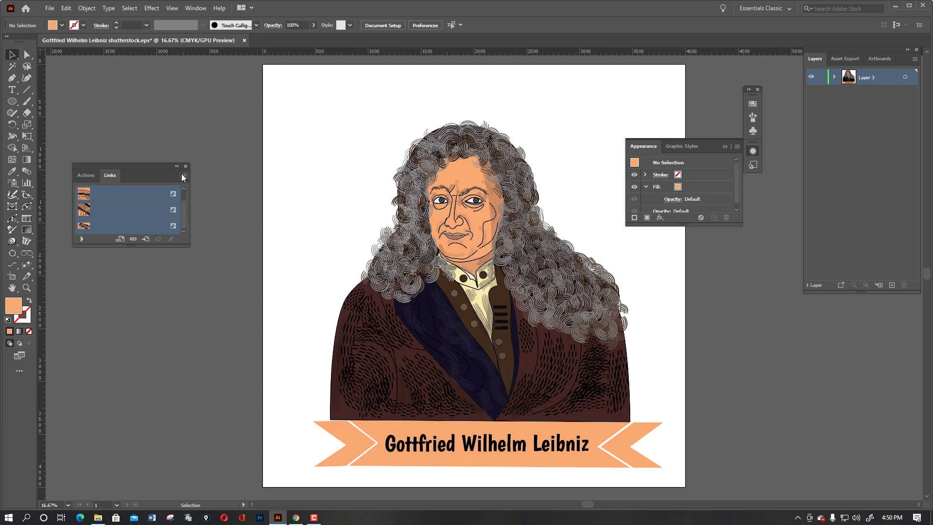
Step: Set the Links panel options to the largest thumbnail size
left_click(183, 175)
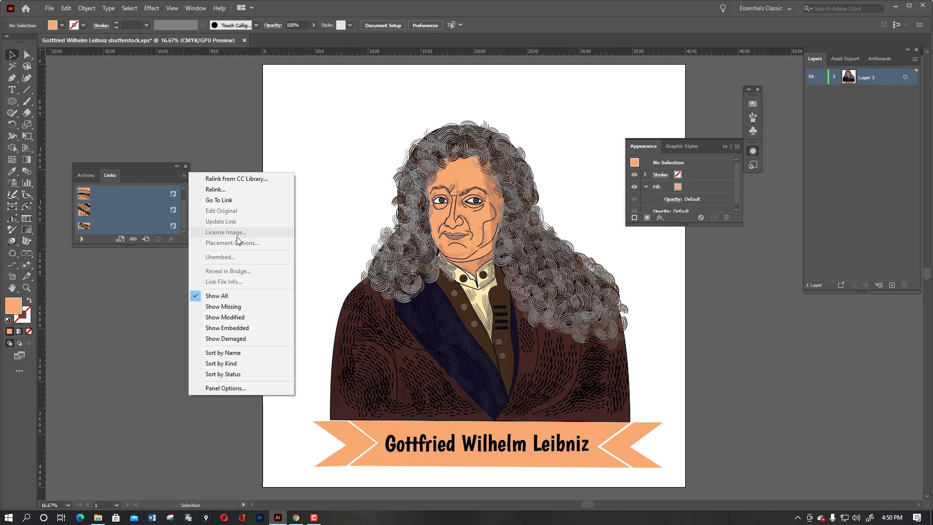
mouse_move(240, 388)
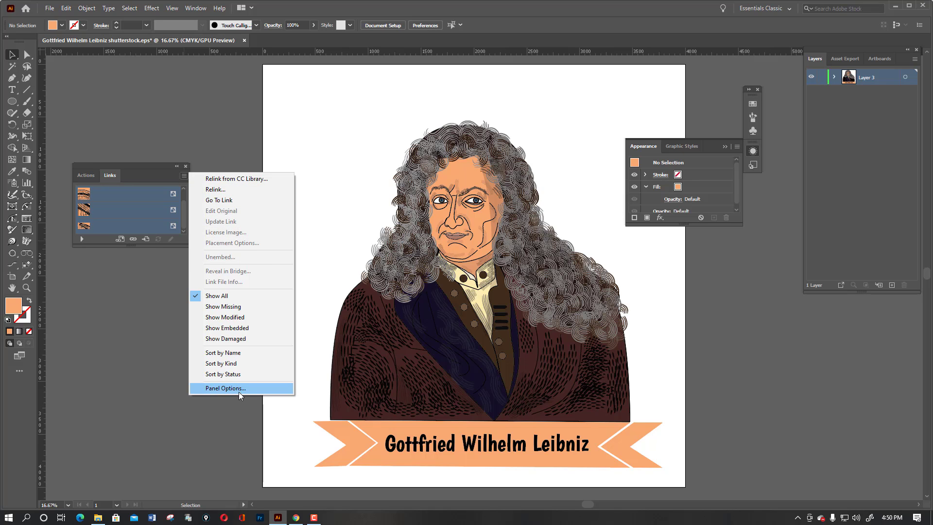
left_click(225, 388)
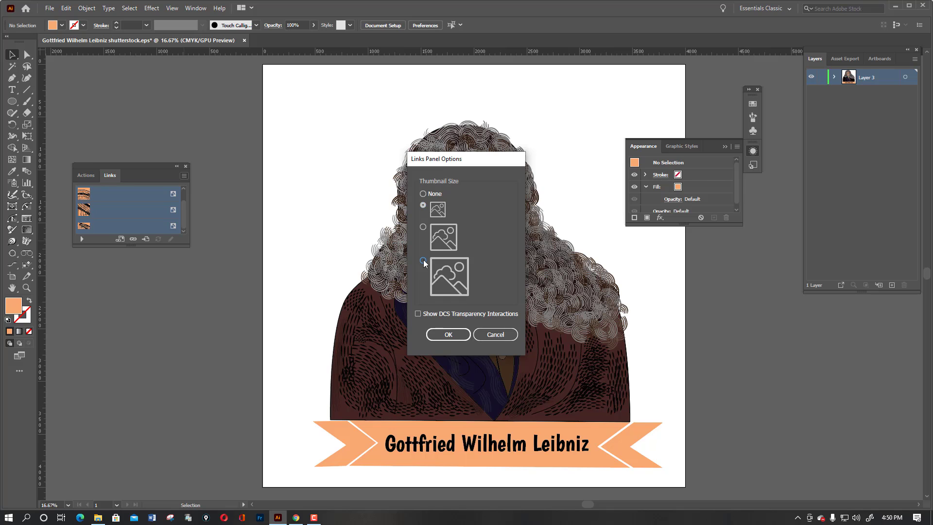
left_click(423, 259)
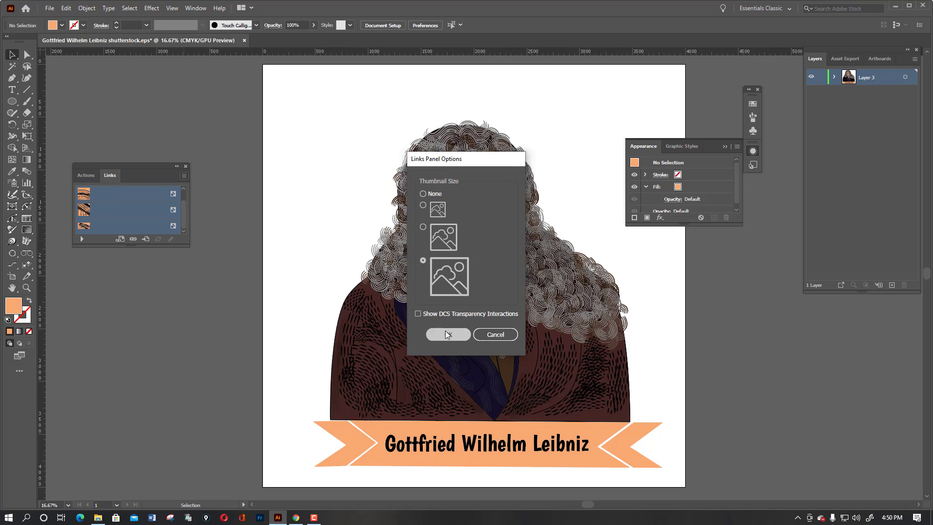
left_click(447, 333)
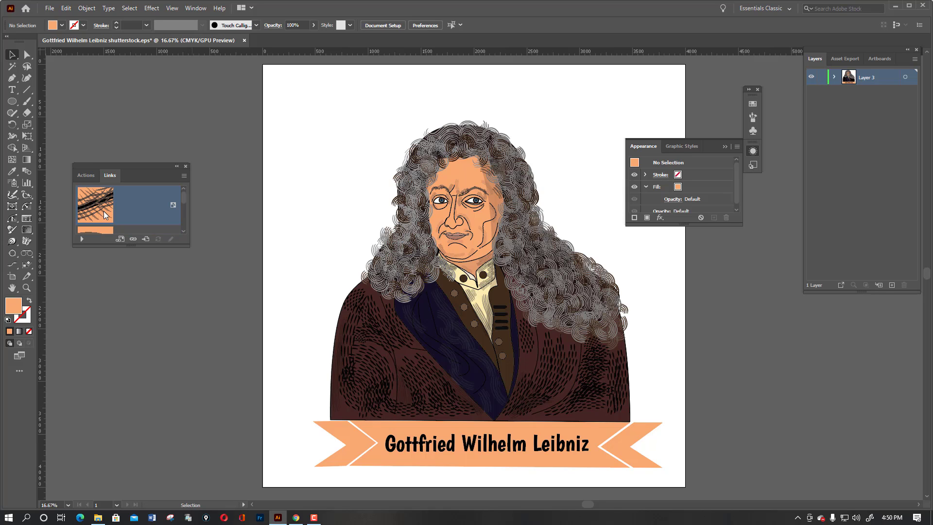
mouse_move(106, 216)
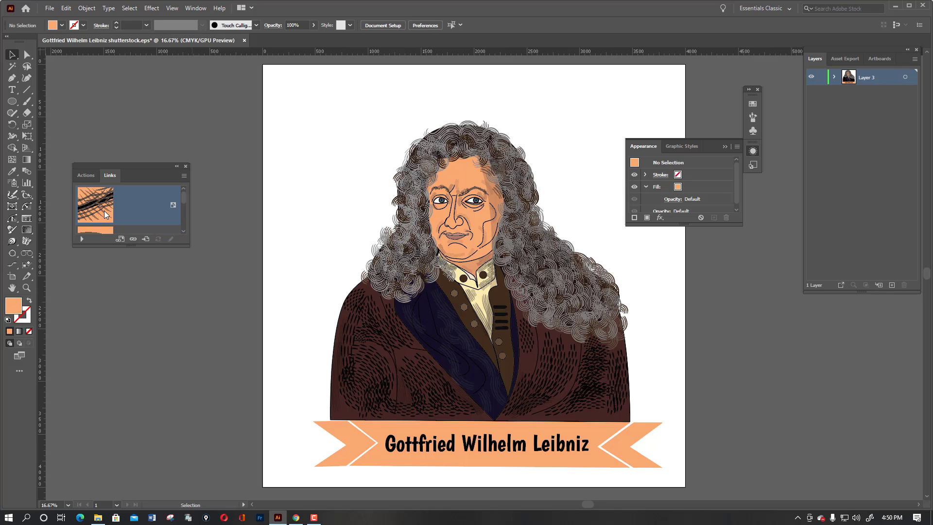
mouse_move(150, 214)
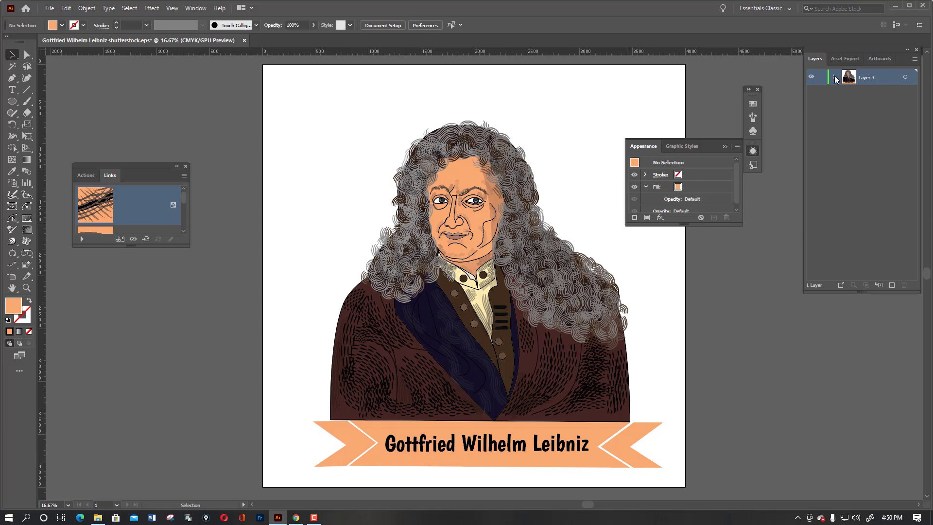
Step: Expand Layer 3 and select the embedded eyebrow image entry in the links list
left_click(834, 77)
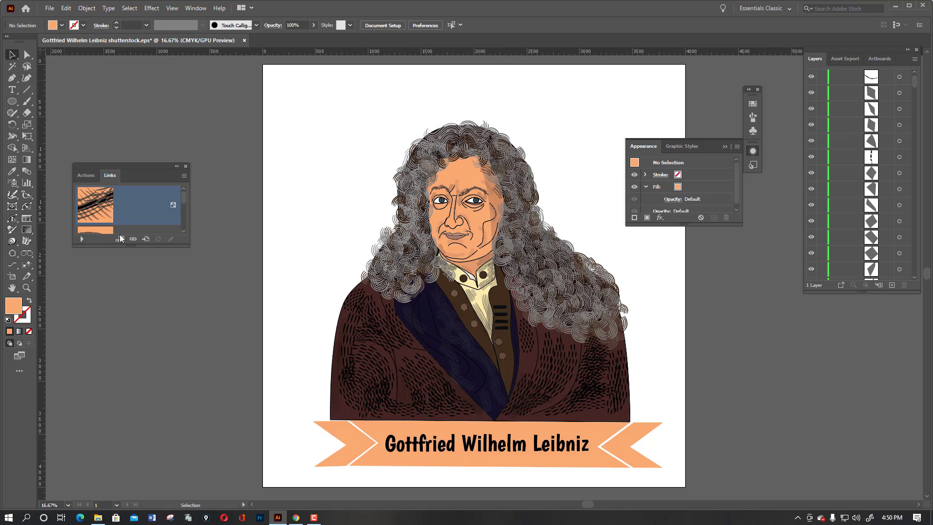
mouse_move(133, 239)
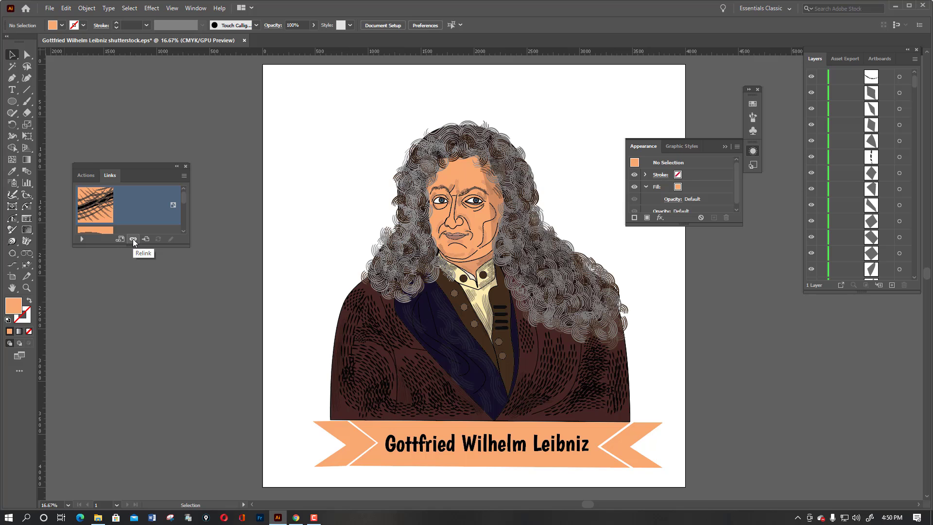
mouse_move(146, 239)
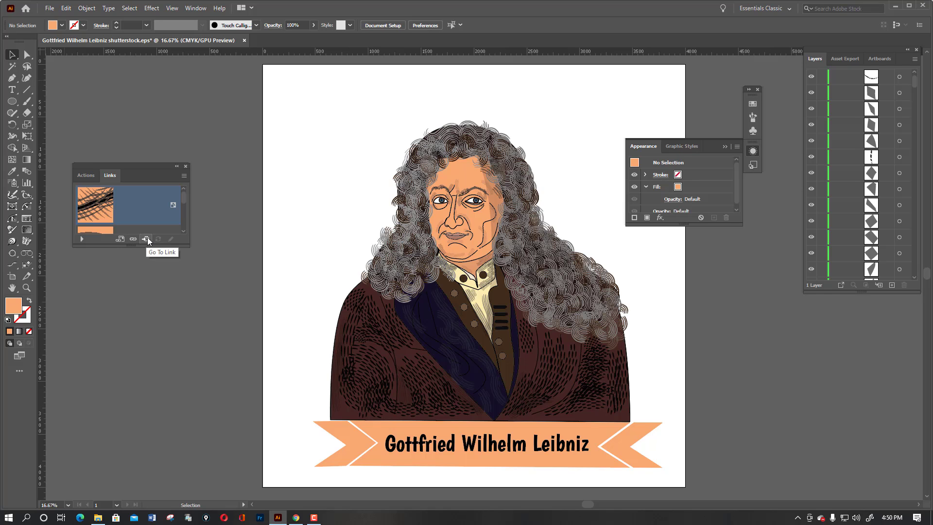
mouse_move(147, 239)
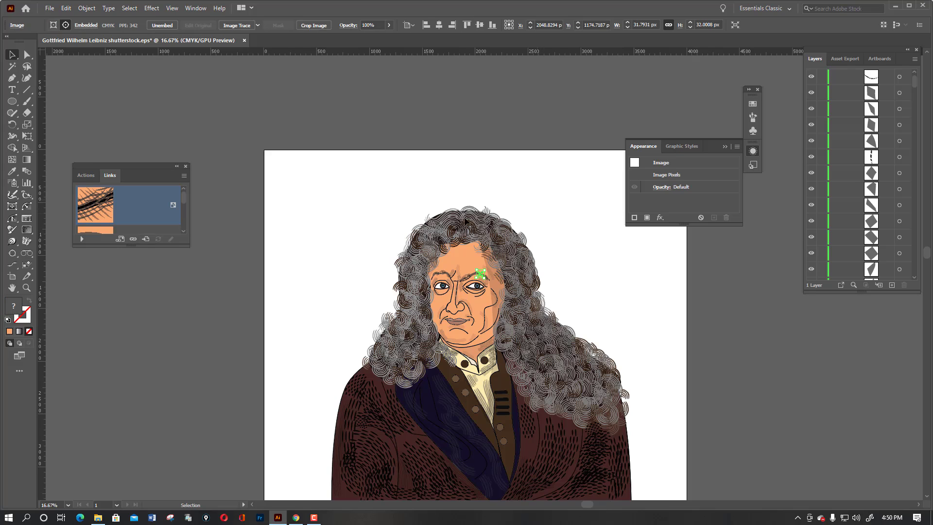
mouse_move(155, 239)
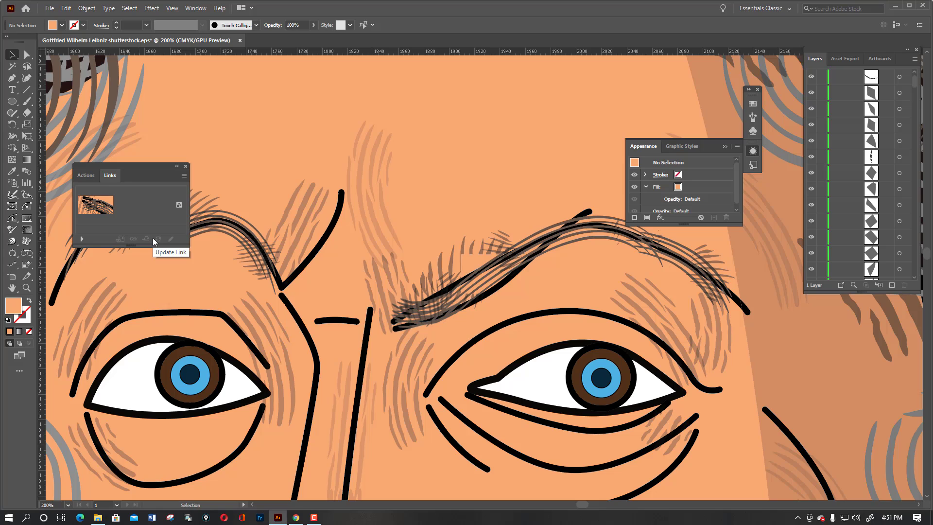
mouse_move(142, 197)
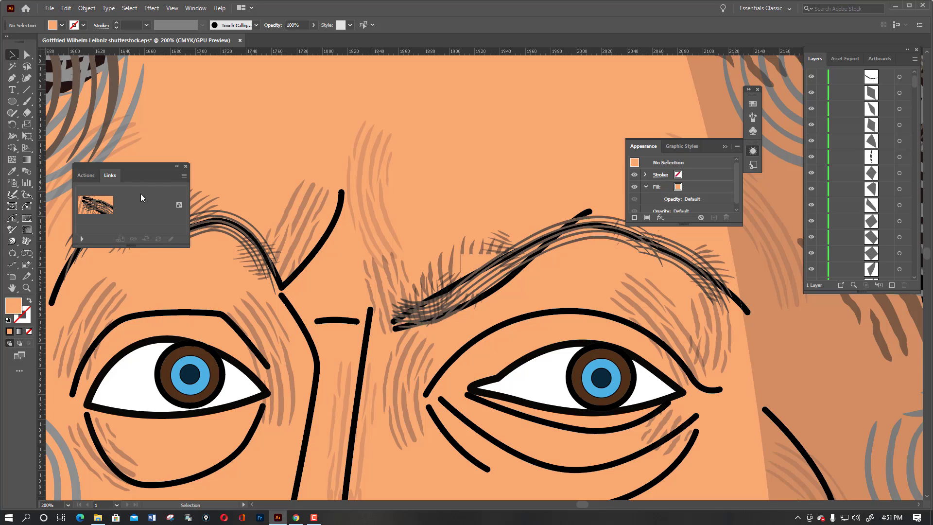
left_click(95, 204)
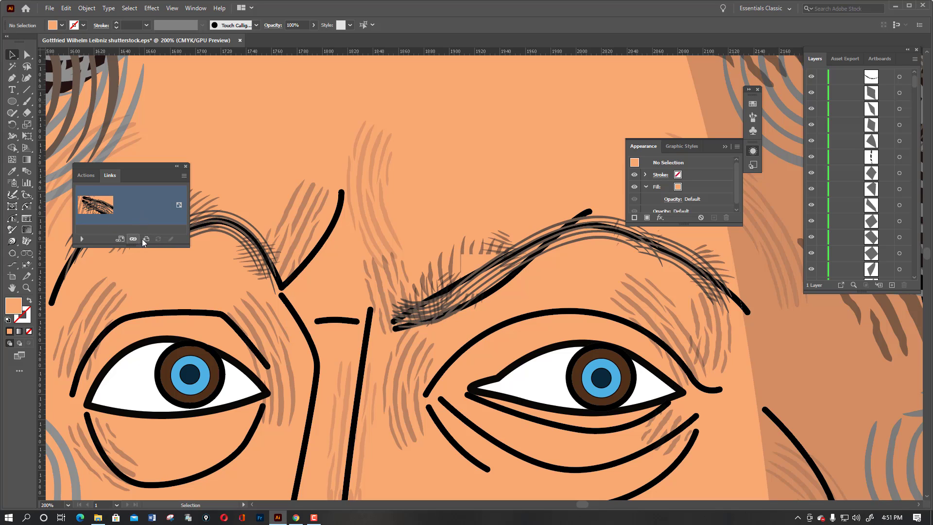
mouse_move(145, 239)
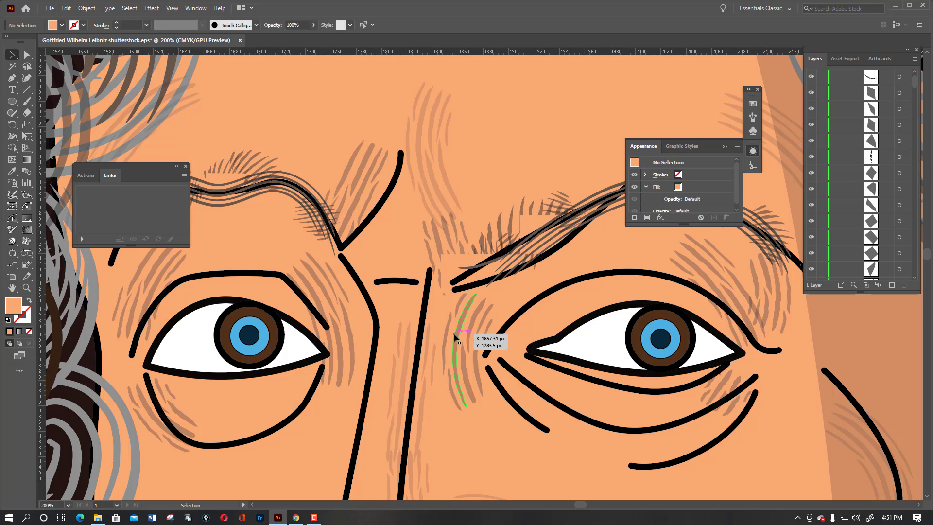
Step: Pick the Lino Cut 11 brush from the library and lower its stroke opacity to about 33%
scroll("down", 3)
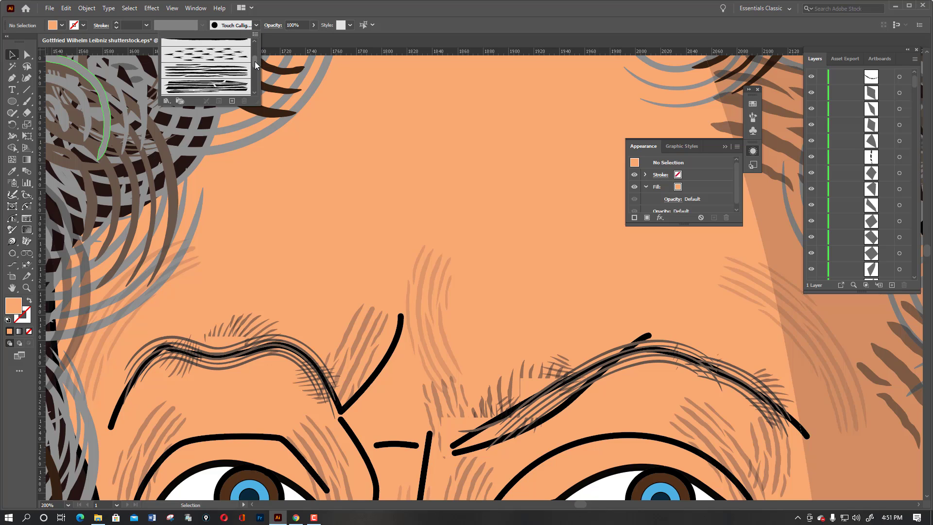
scroll("down", 3)
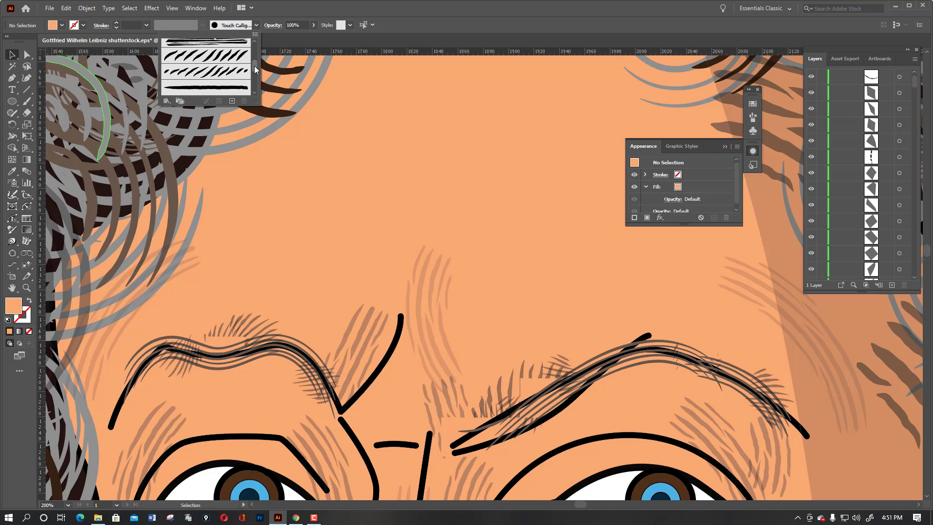
scroll("down", 3)
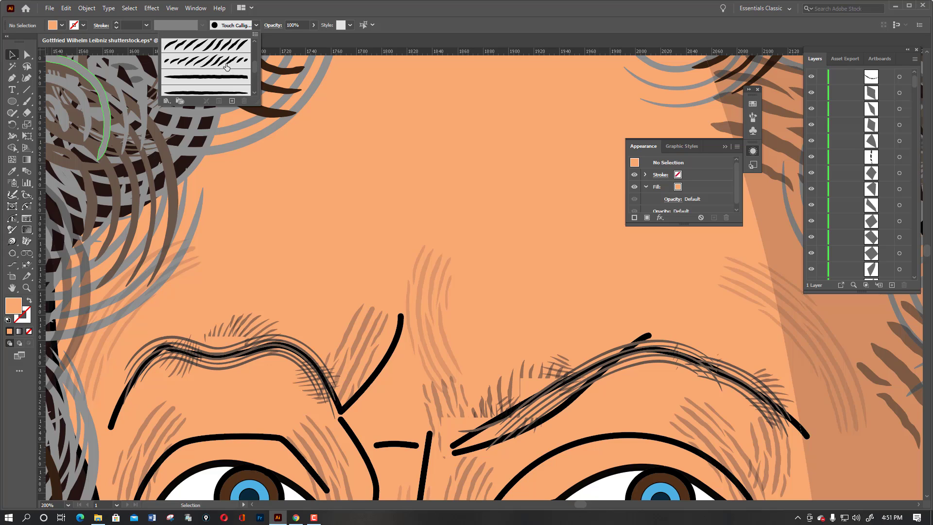
left_click(205, 59)
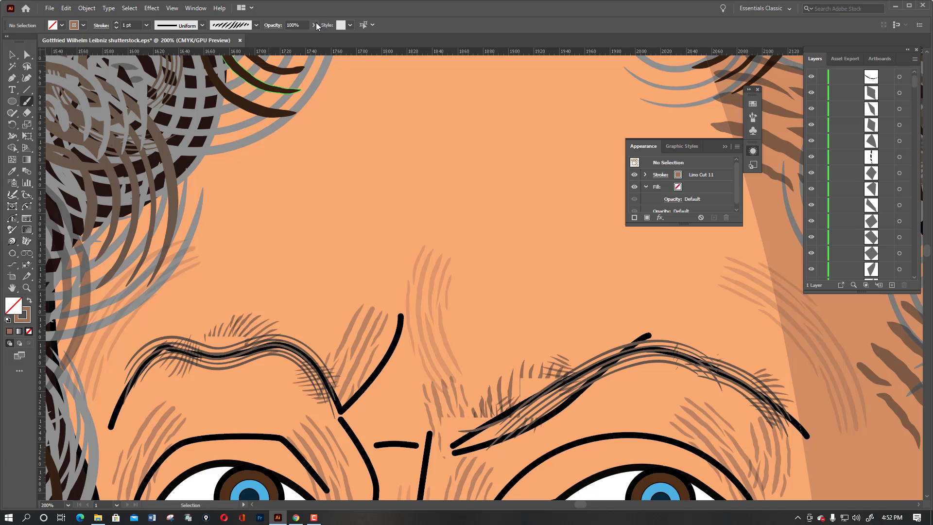
left_click_drag(314, 38, 288, 38)
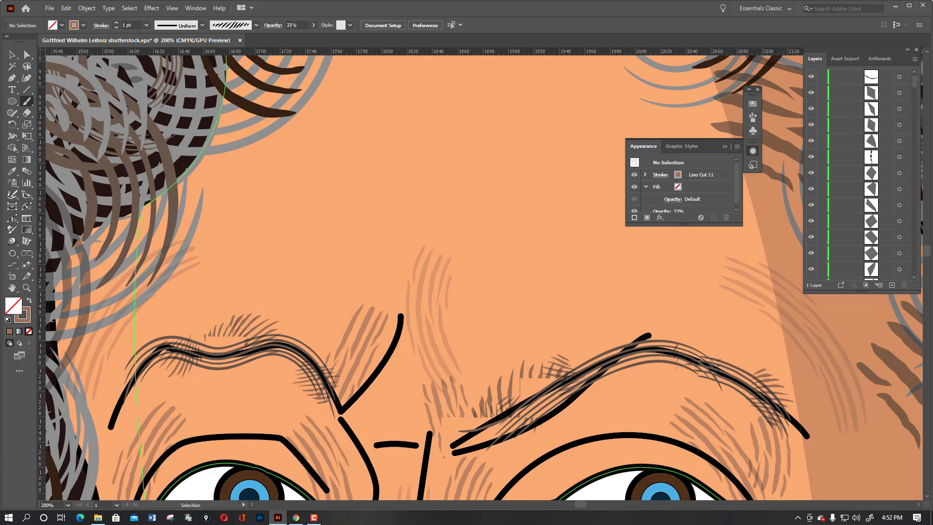
left_click(256, 25)
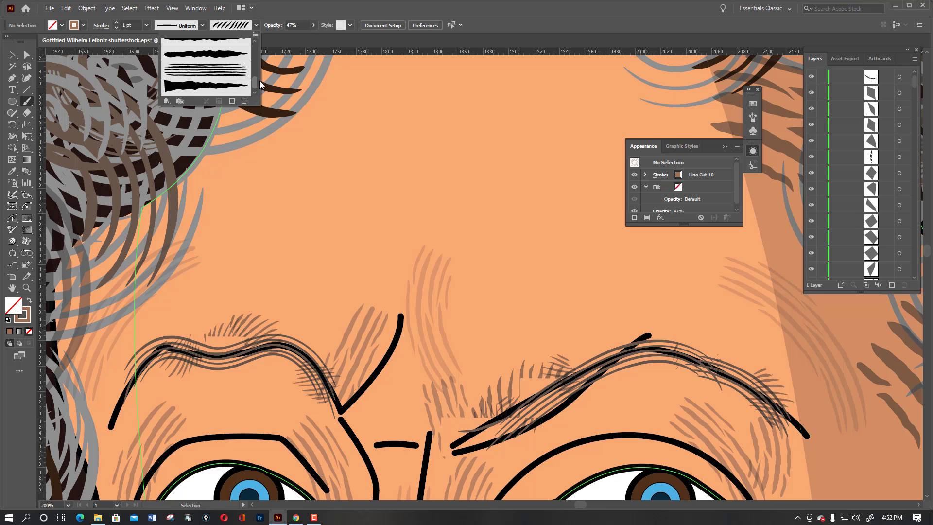
Step: Set the Lino Cut 15 brush stroke weight to 0.25 pt
scroll("down", 3)
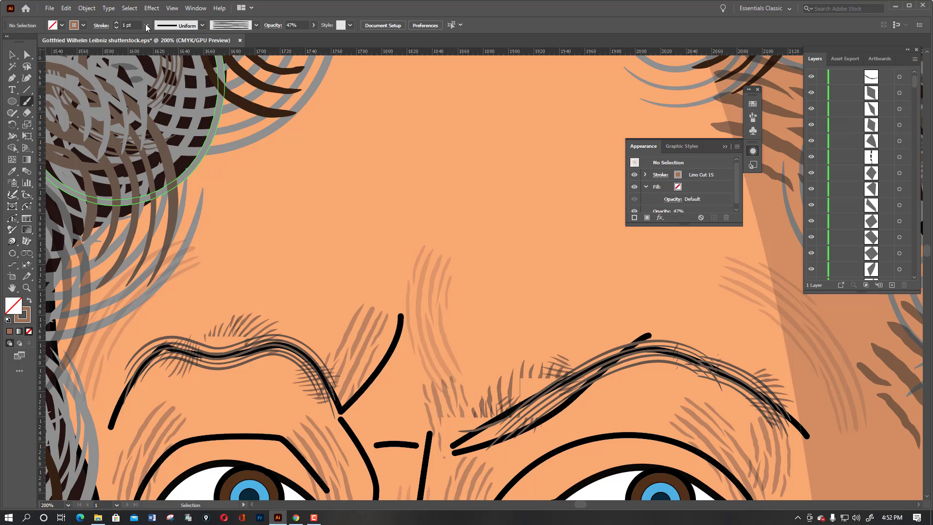
left_click(147, 25)
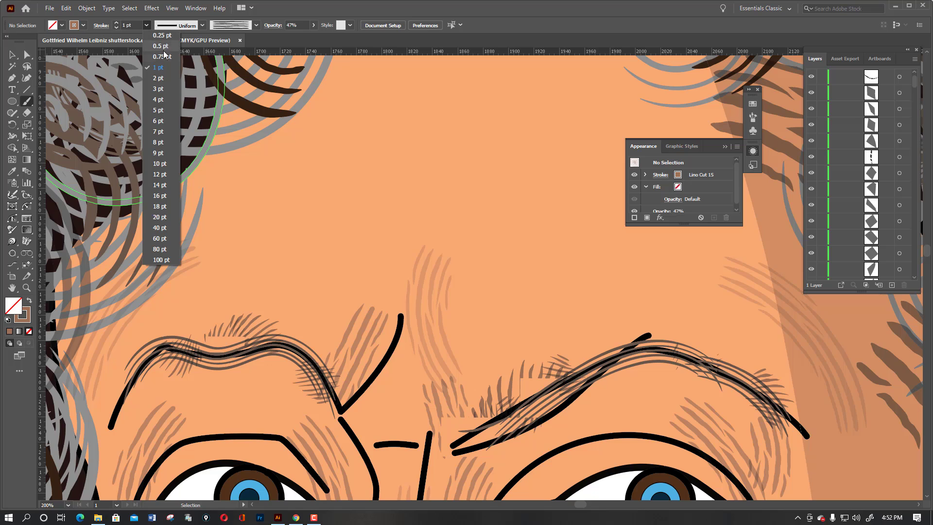
left_click(162, 35)
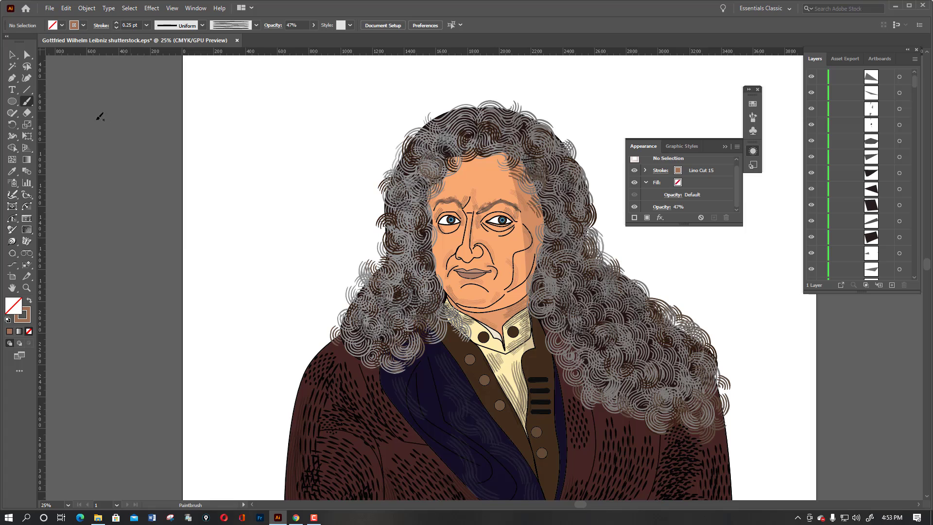
Step: Select all the portrait artwork and apply the final Object-menu adjustment before saving
scroll("down", 3)
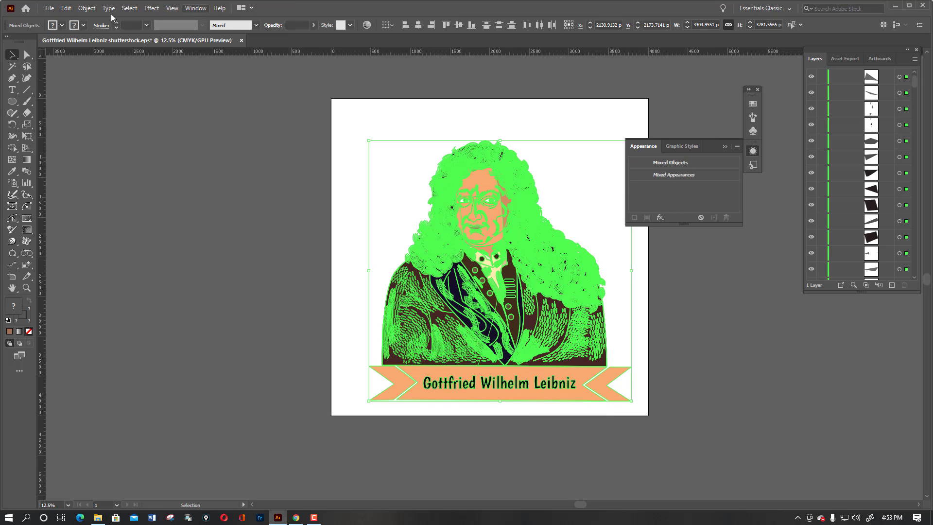
left_click(86, 8)
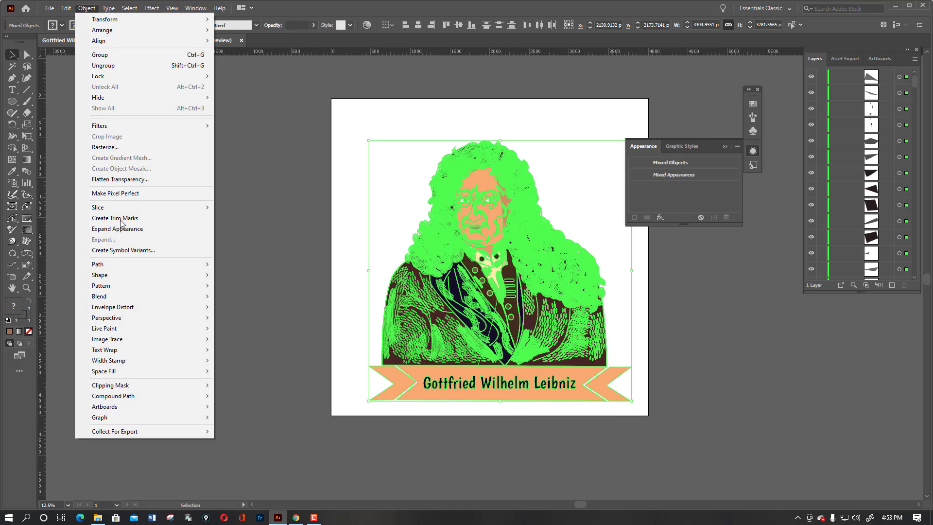
mouse_move(105, 146)
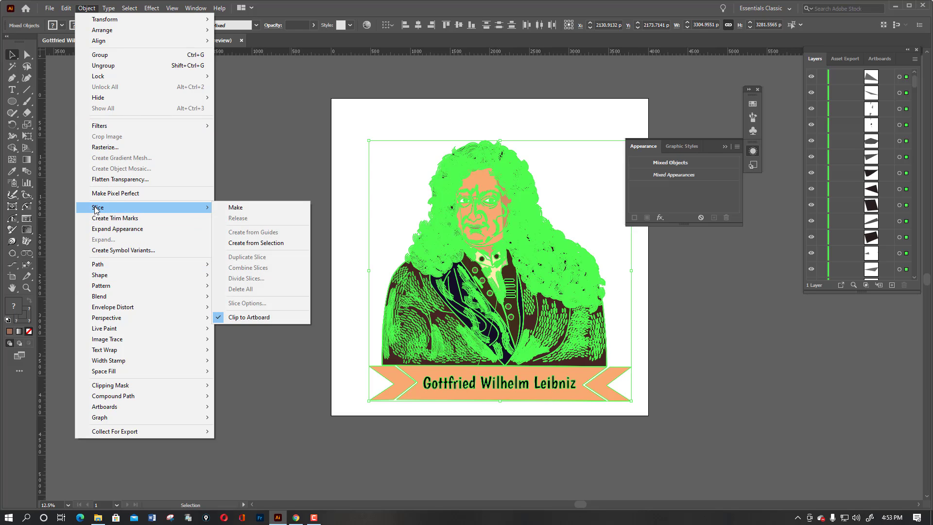
mouse_move(101, 285)
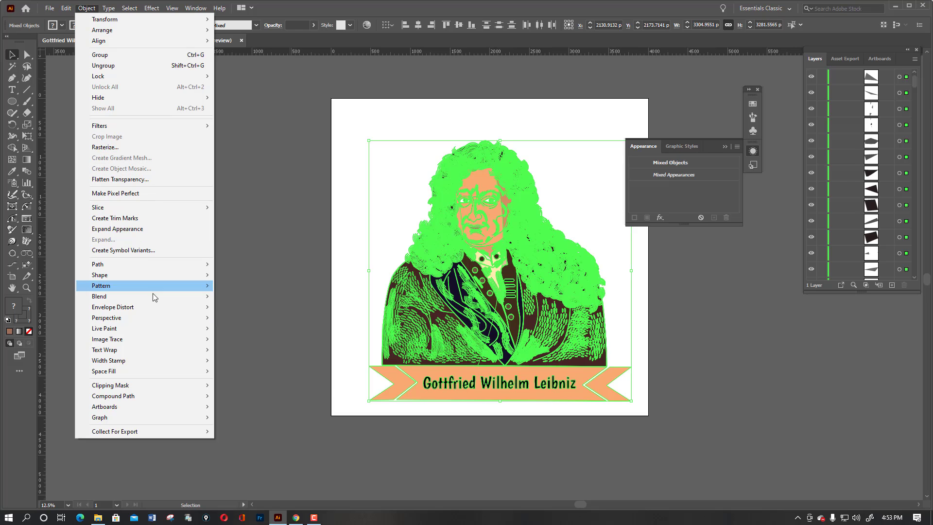
mouse_move(107, 250)
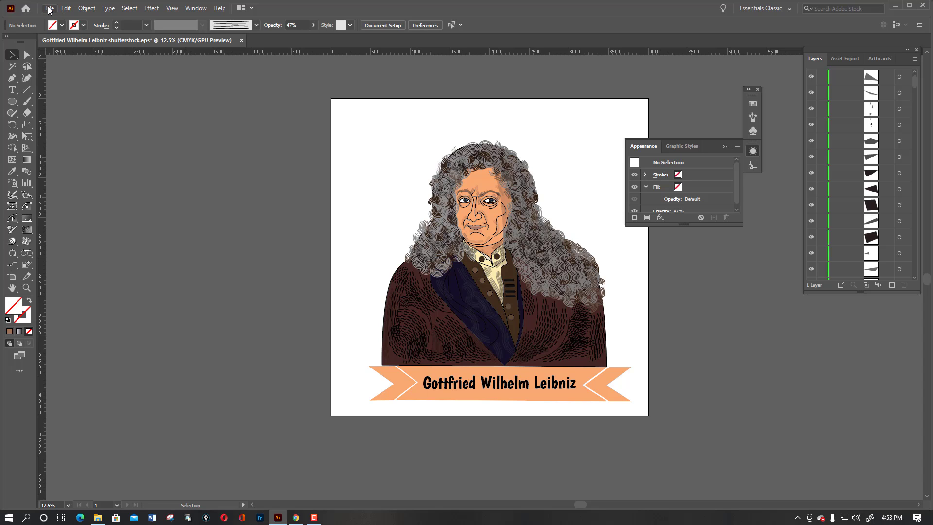
Step: Save the portrait as 'Gottfried Wilhelm Leibniz shutterstock' in Illustrator EPS format
left_click(49, 8)
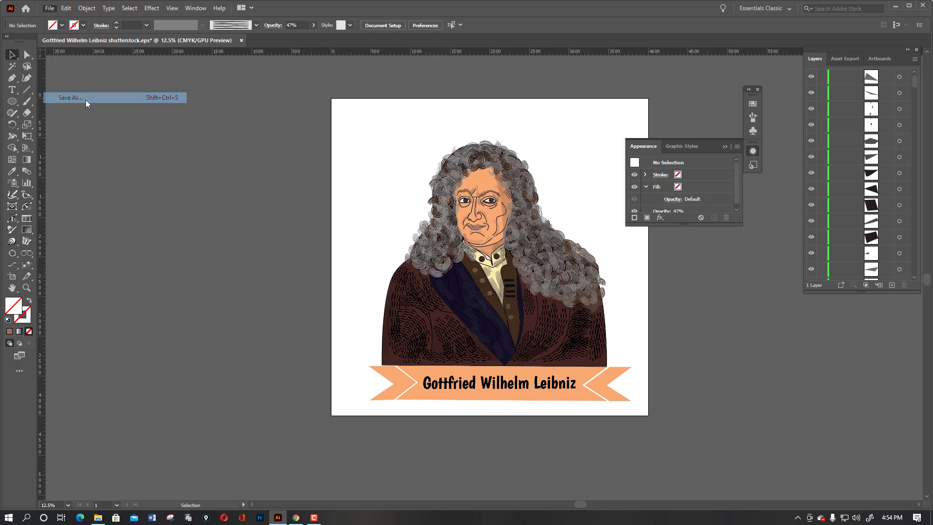
left_click(70, 97)
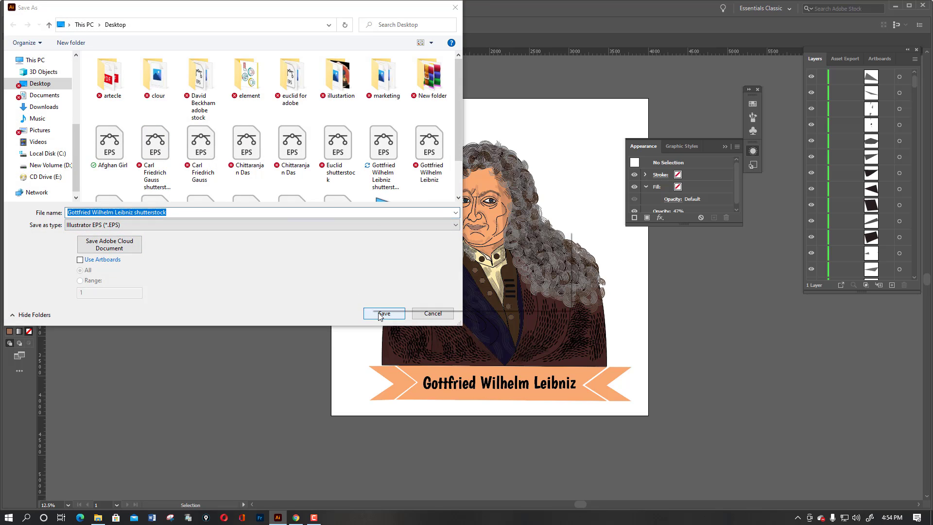
left_click(384, 314)
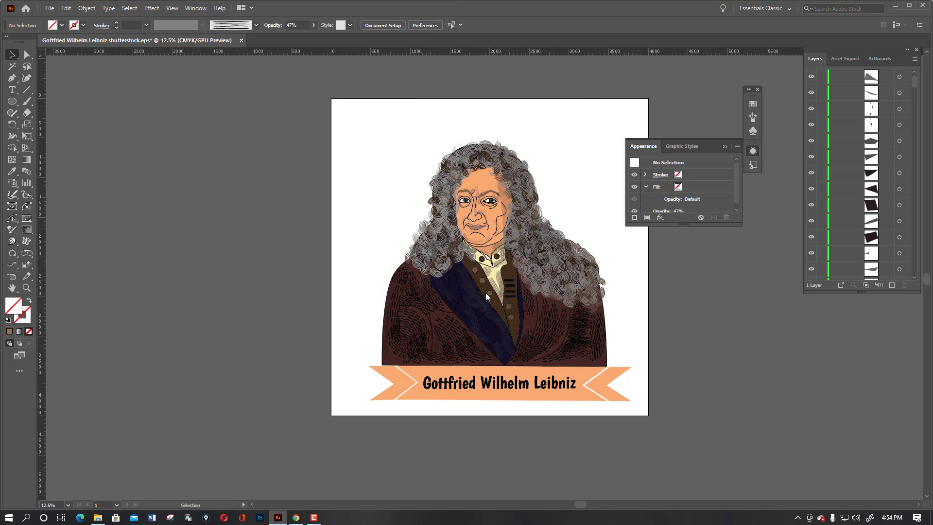
Step: Set EPS options to Illustrator 10 version with High Resolution transparency and confirm
left_click(450, 120)
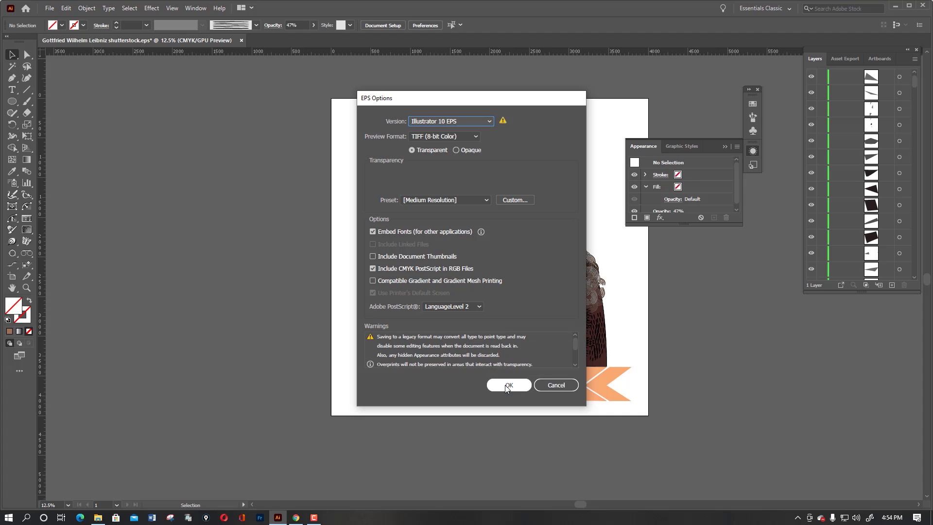
mouse_move(494, 201)
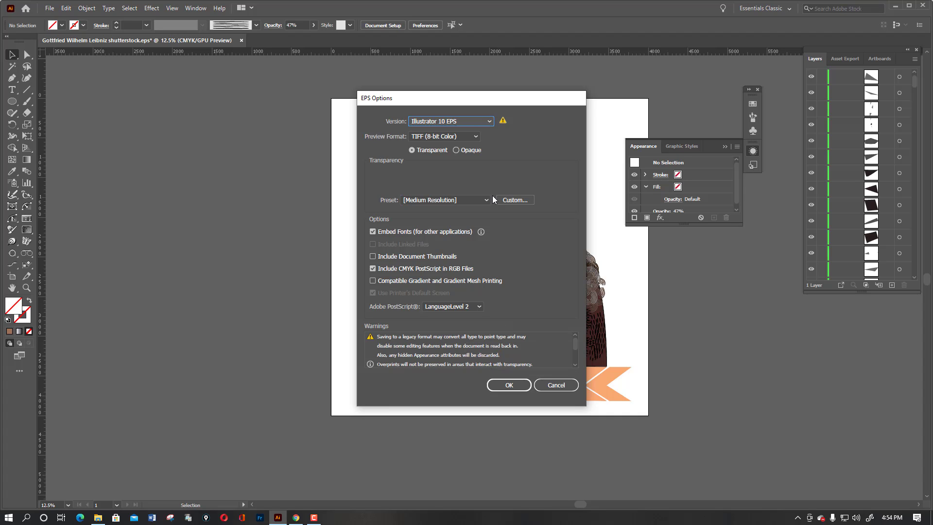
left_click(445, 199)
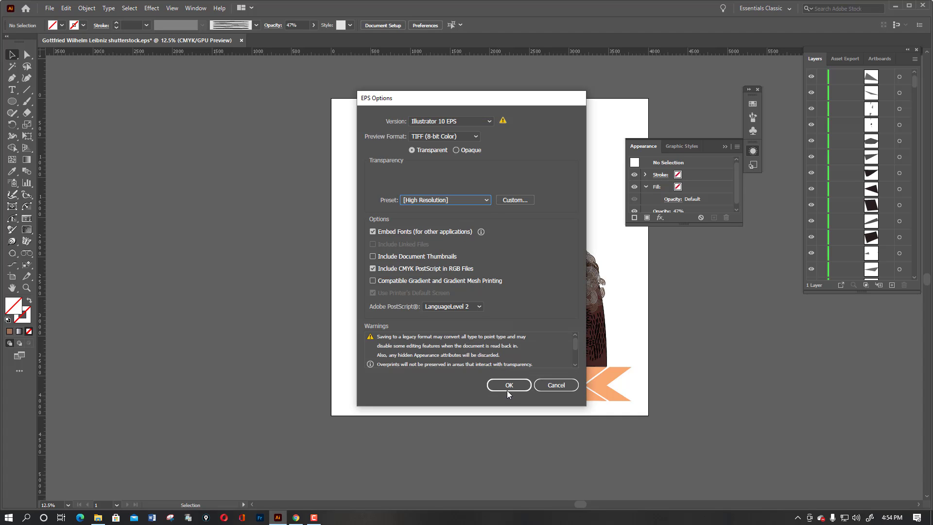
left_click(507, 385)
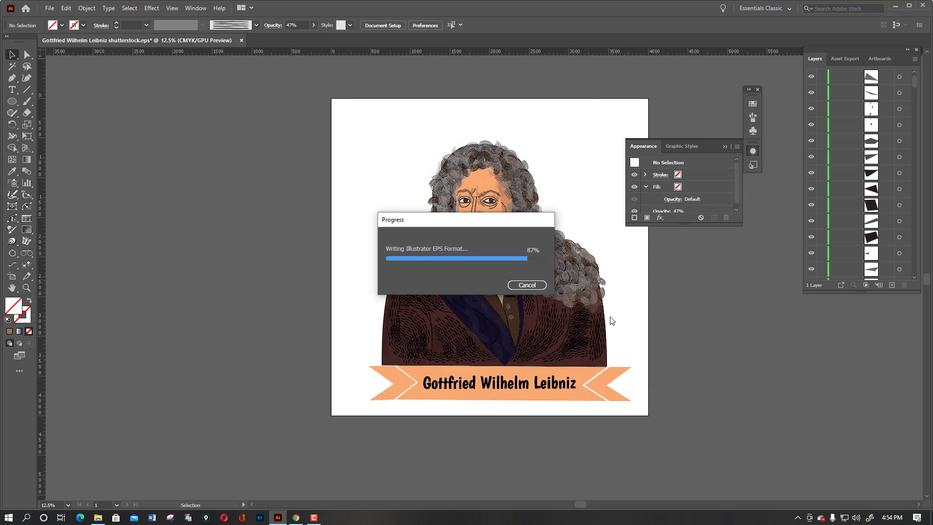
mouse_move(581, 316)
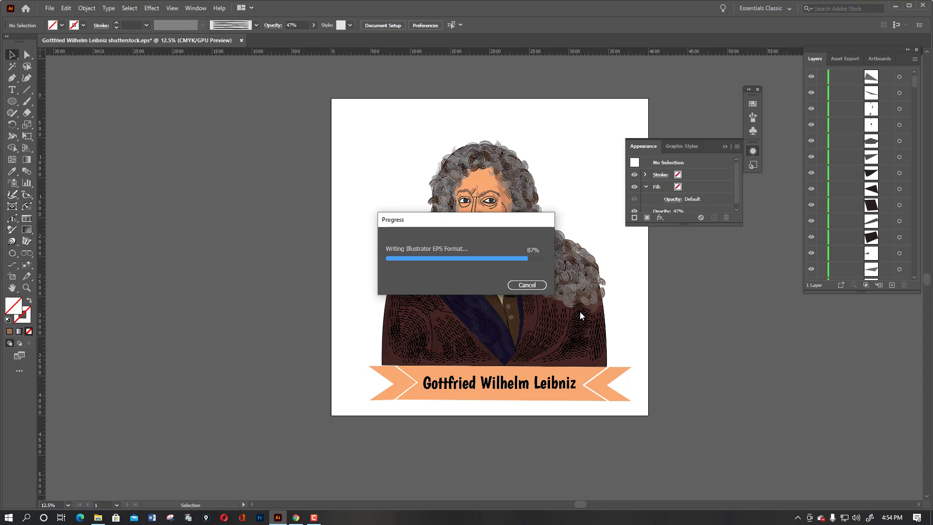
Step: Switch to the browser's Shutterstock Submit content page and start a new upload
left_click(294, 516)
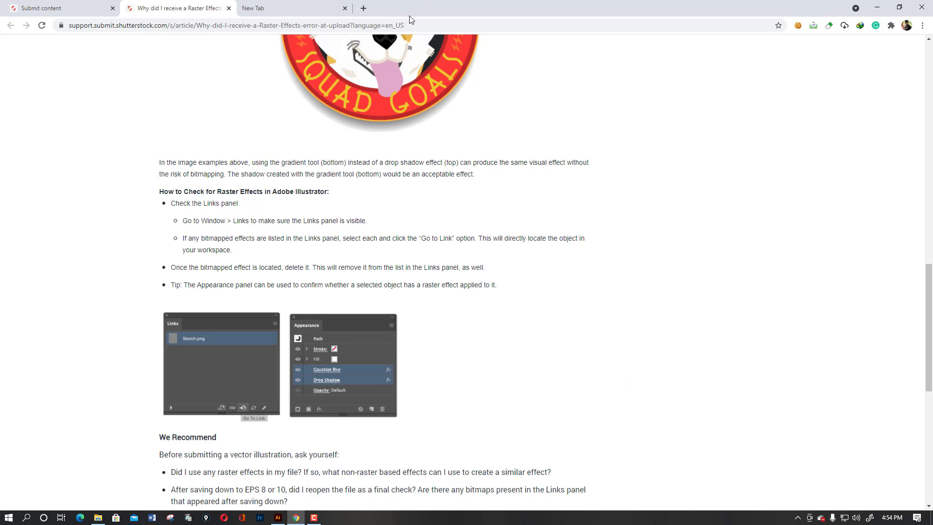
left_click(59, 8)
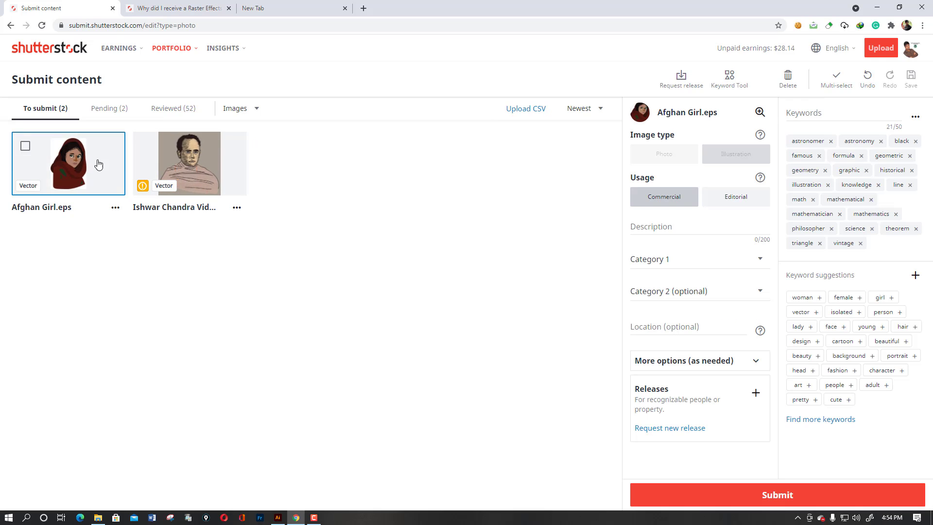
left_click(835, 47)
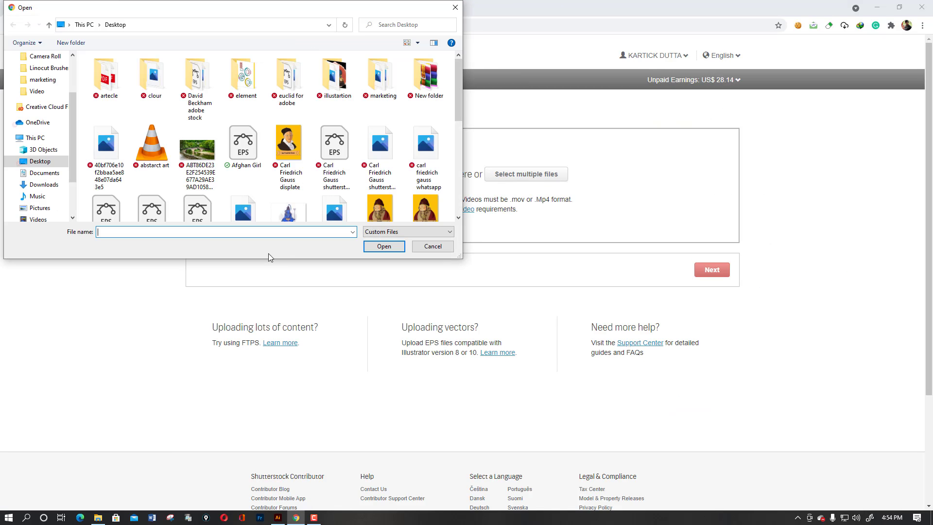
Step: Choose the Gottfried Wilhelm Leibniz shutterstock EPS from the desktop to upload
type("g")
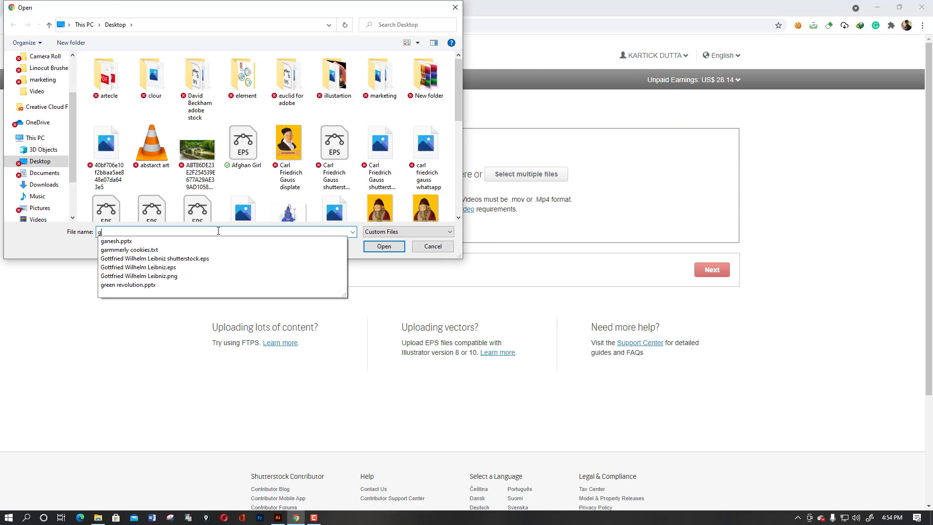
mouse_move(178, 258)
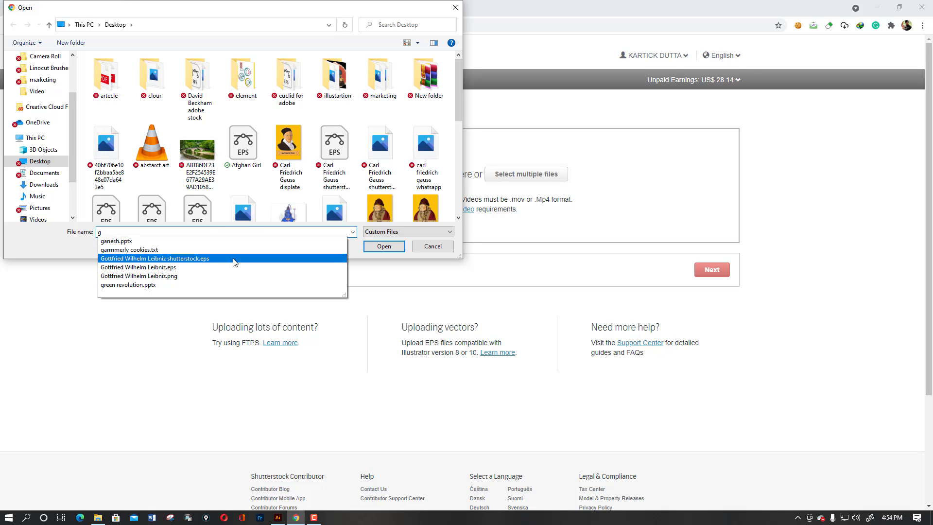
left_click(383, 246)
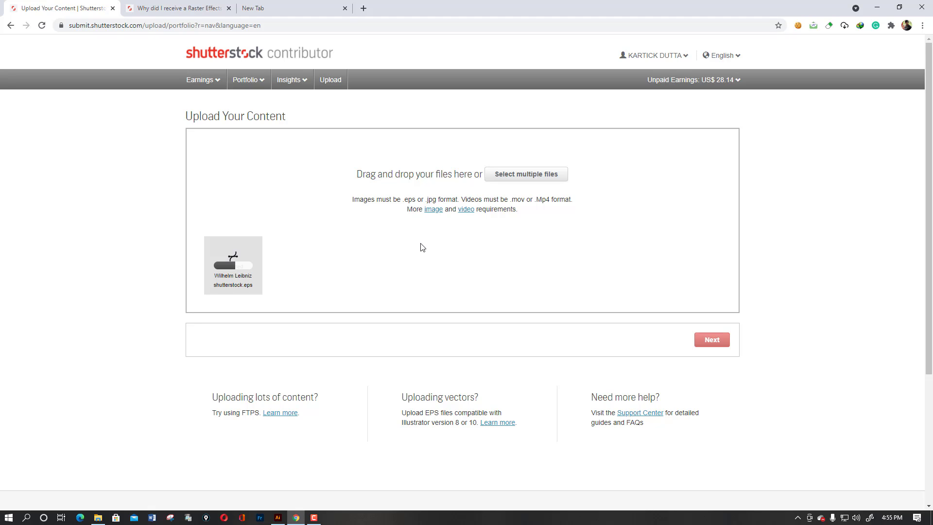
mouse_move(299, 324)
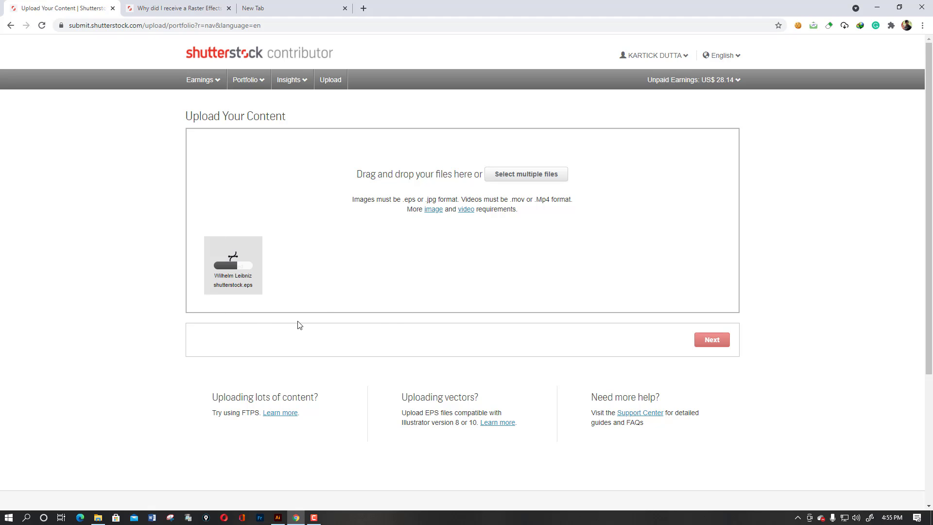
mouse_move(327, 305)
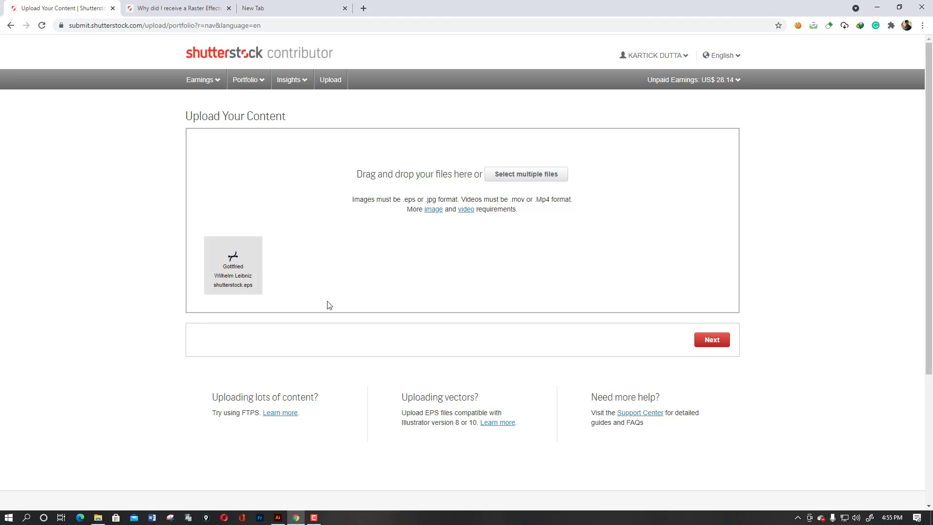
mouse_move(337, 264)
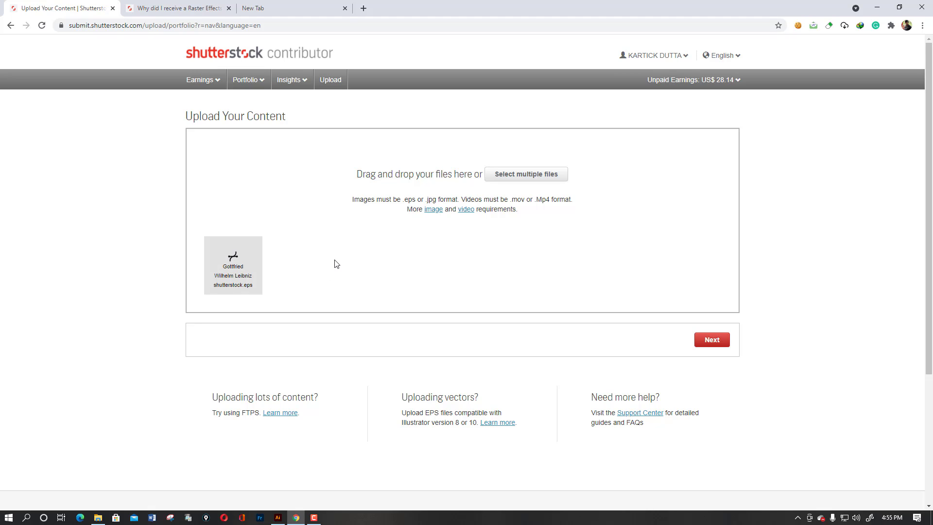
Step: Proceed to the submission queue once the Leibniz EPS upload finishes
left_click(711, 339)
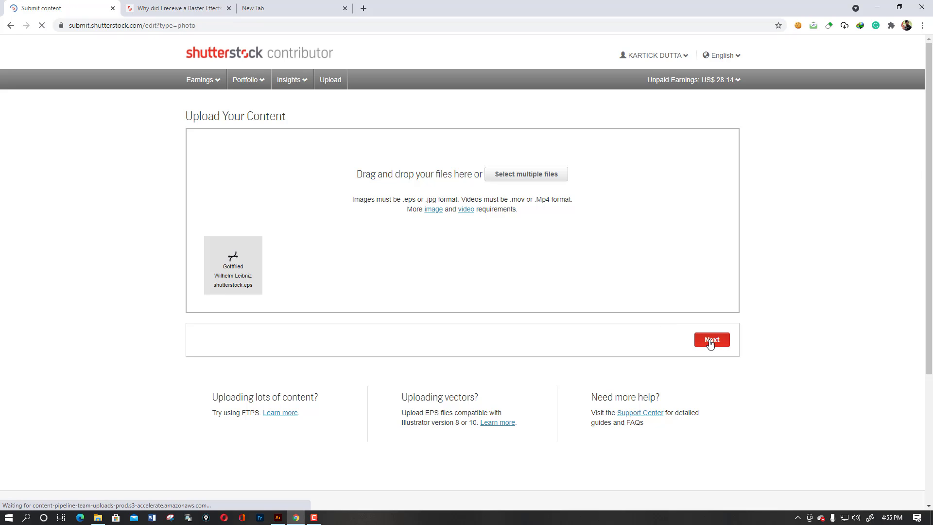
left_click(711, 340)
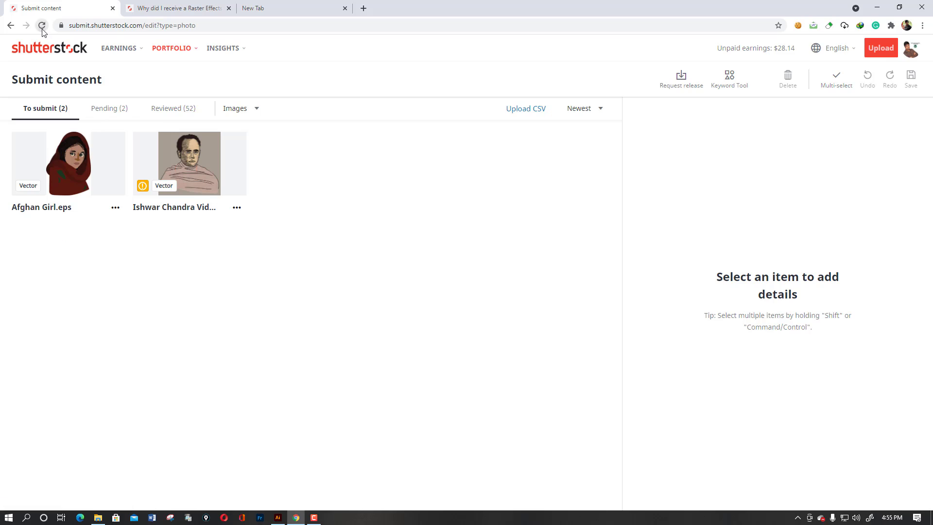
Step: Reload the queue until the Leibniz vector appears, bringing To submit to three items
left_click(42, 25)
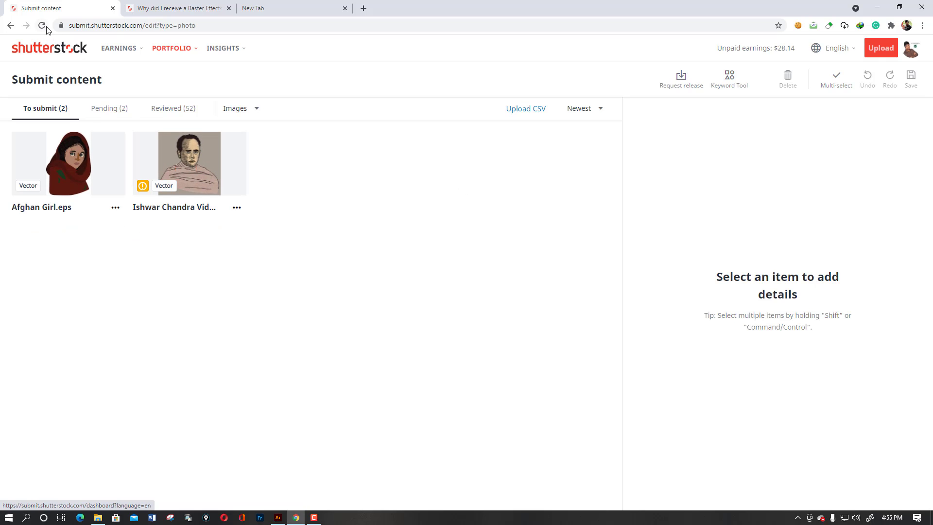
left_click(41, 25)
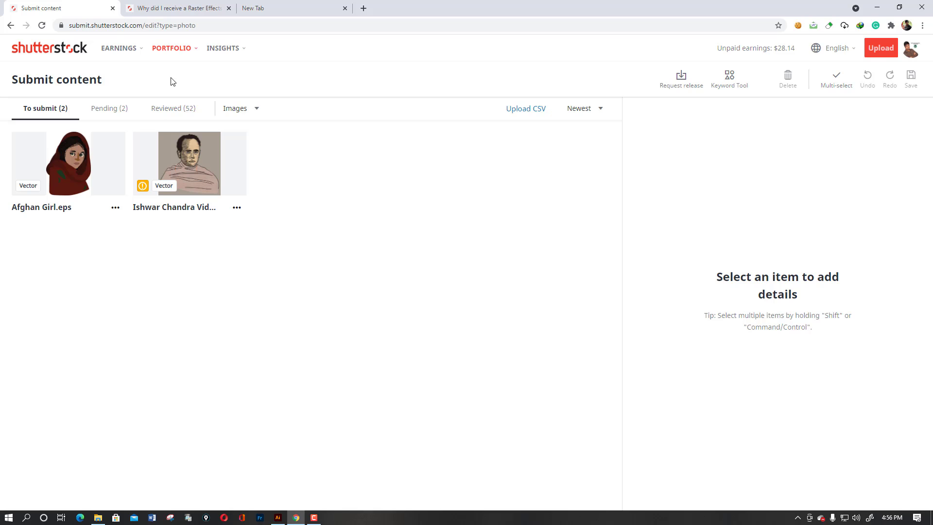
left_click(42, 25)
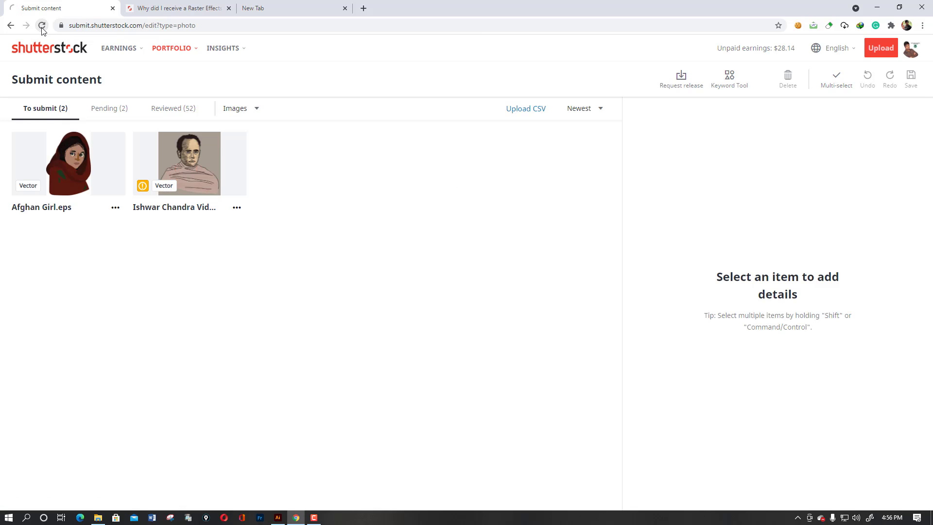
left_click(42, 25)
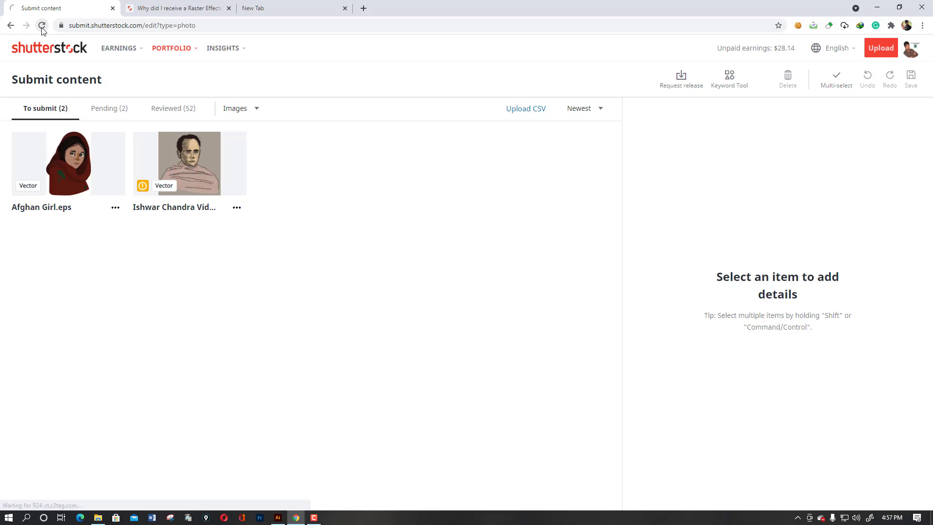
left_click(42, 25)
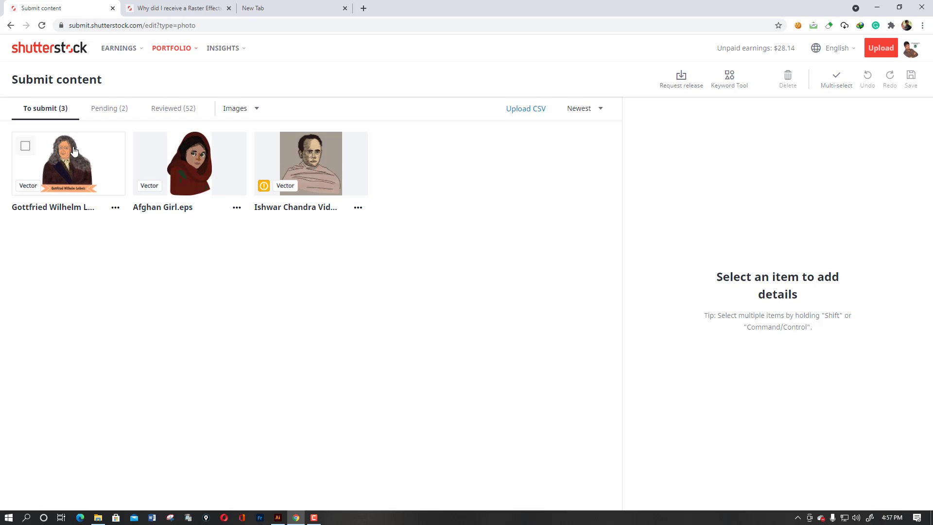
mouse_move(109, 144)
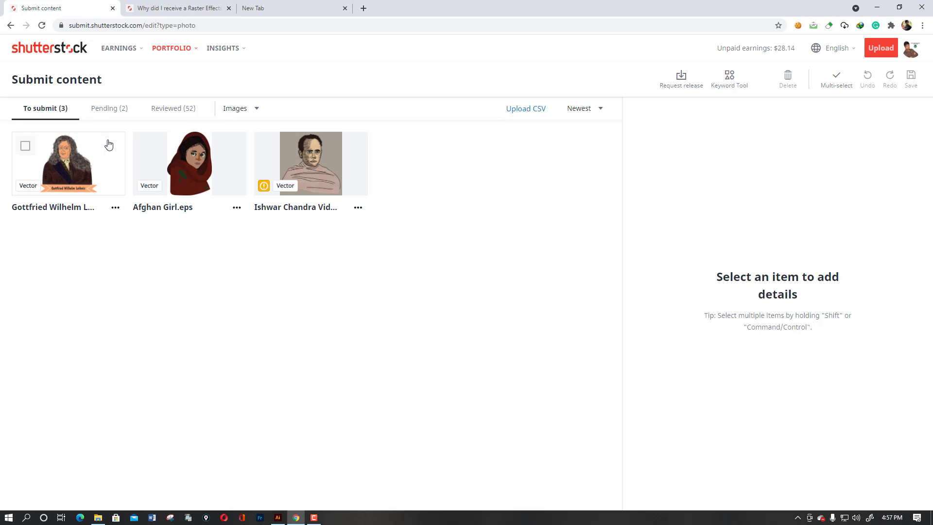
mouse_move(111, 144)
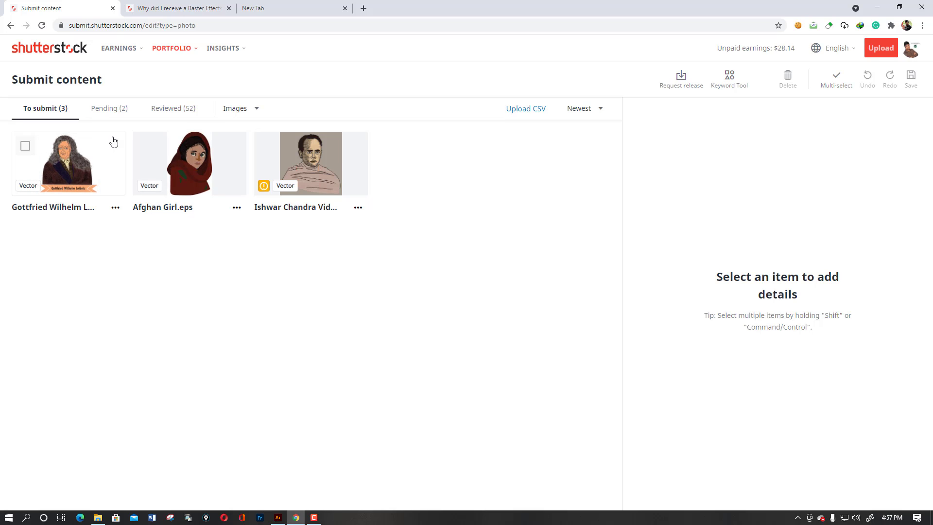